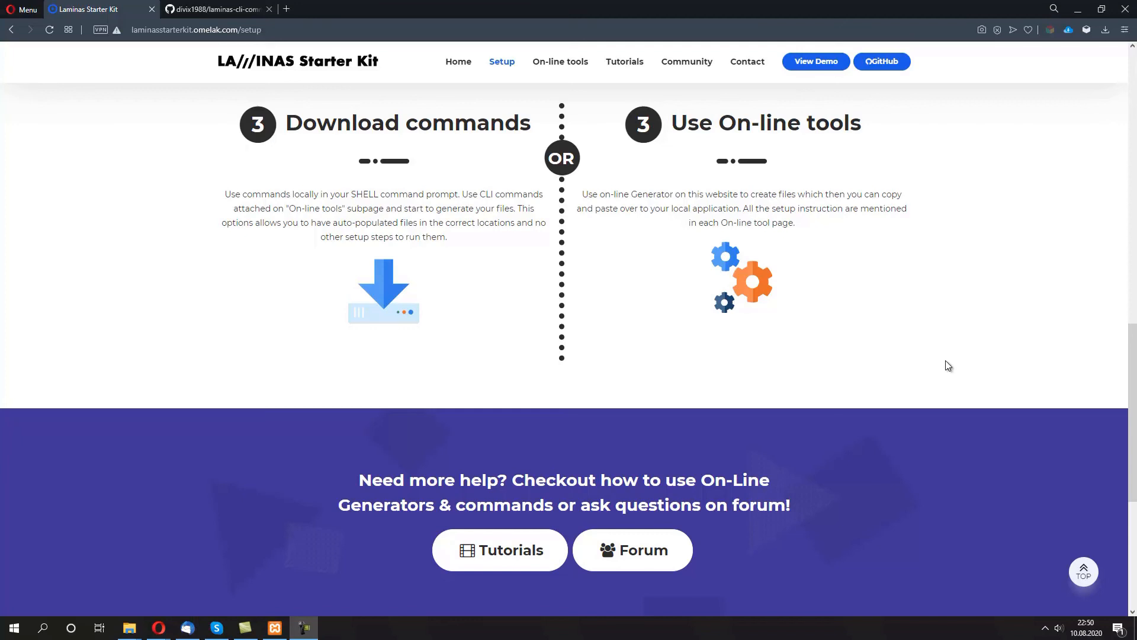
mouse_move(464, 106)
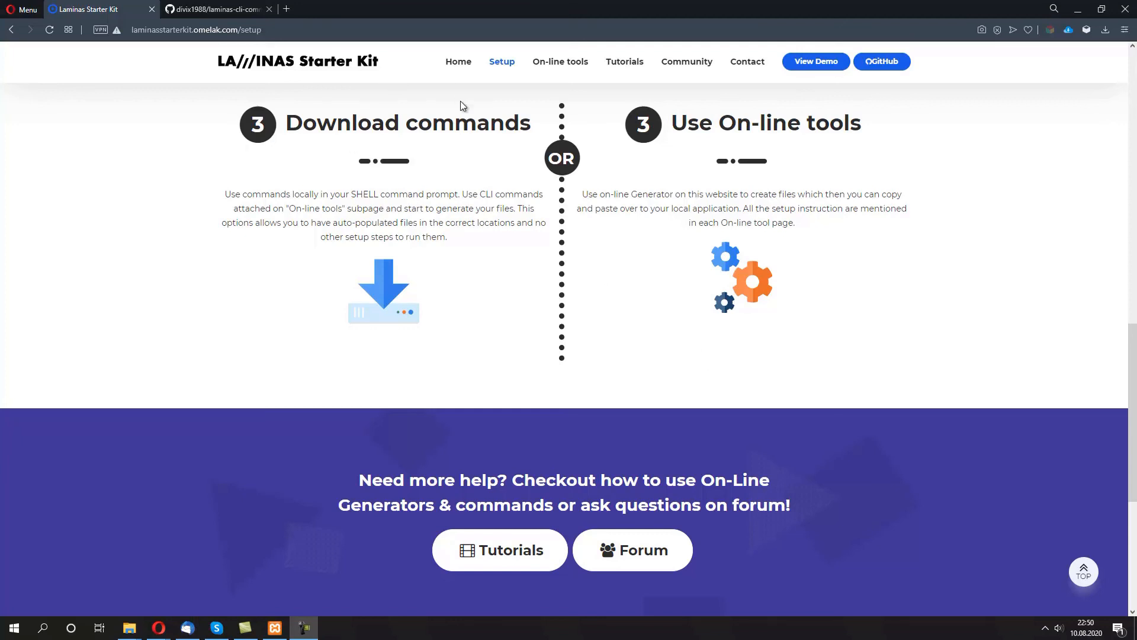
mouse_move(455, 269)
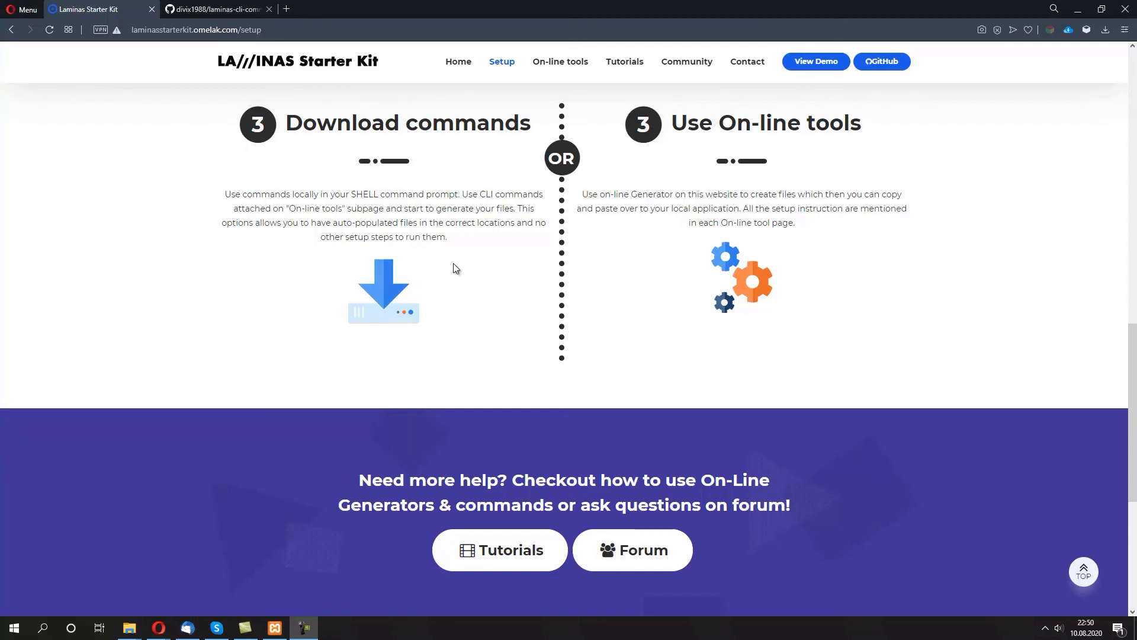
mouse_move(390, 187)
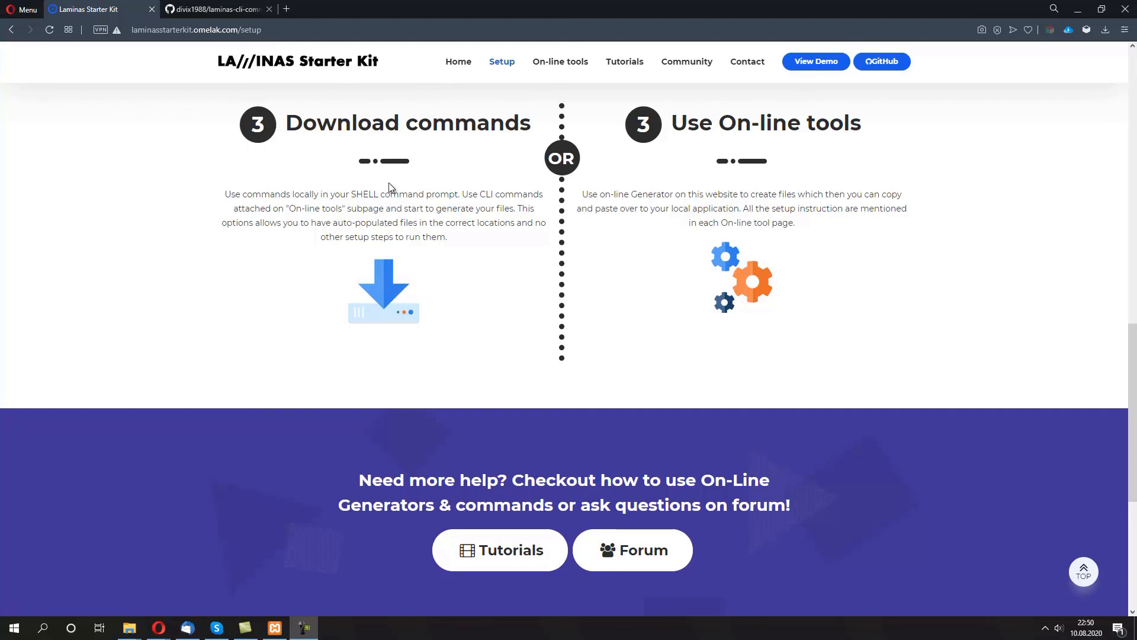
mouse_move(767, 242)
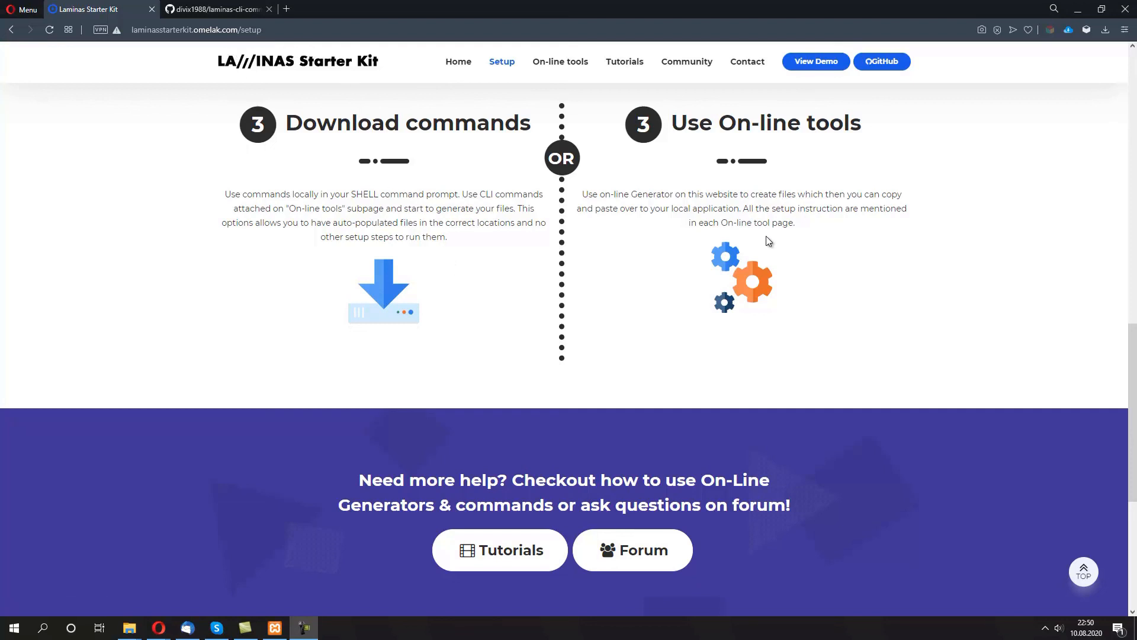
mouse_move(314, 62)
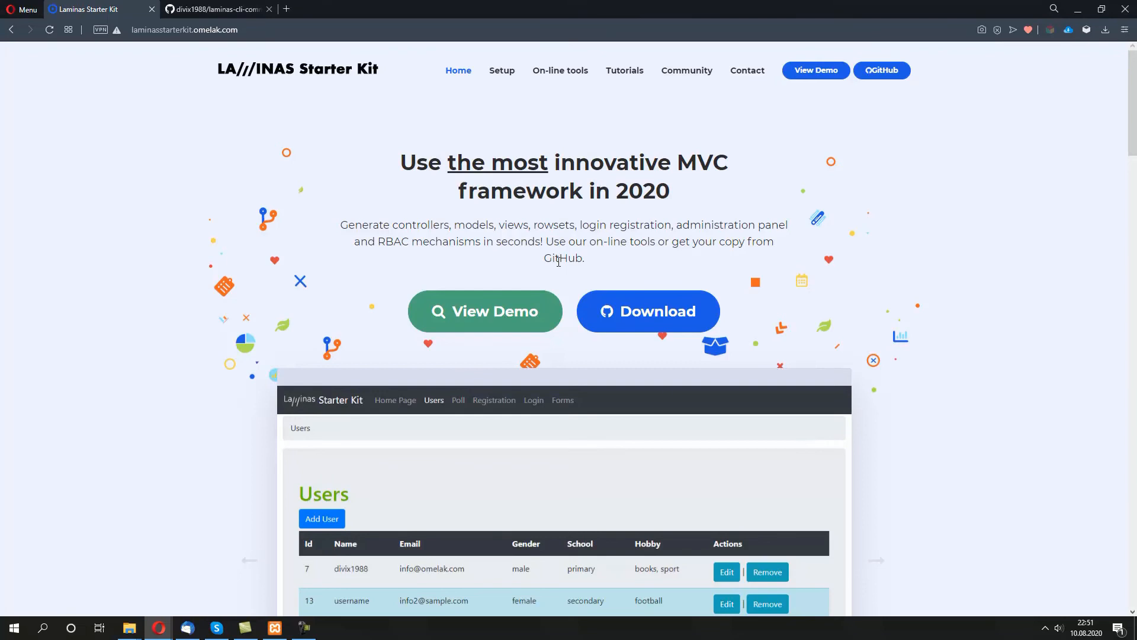
Browse the home page demo screenshots, then return to the Setup instructions page.
left_click(562, 399)
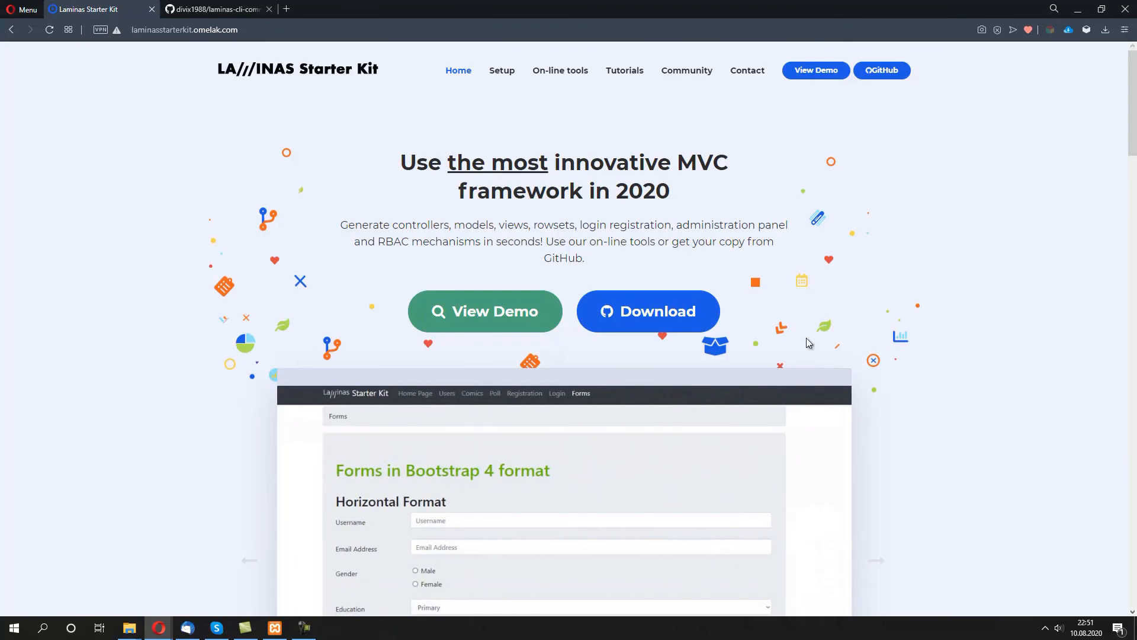
scroll("down", 3)
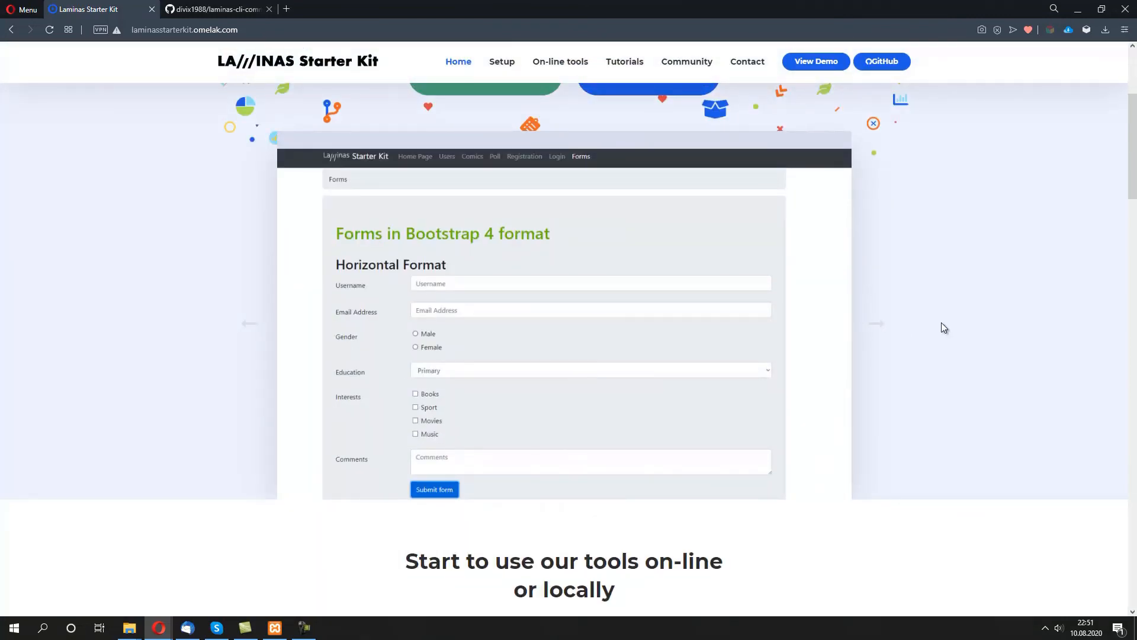
mouse_move(941, 323)
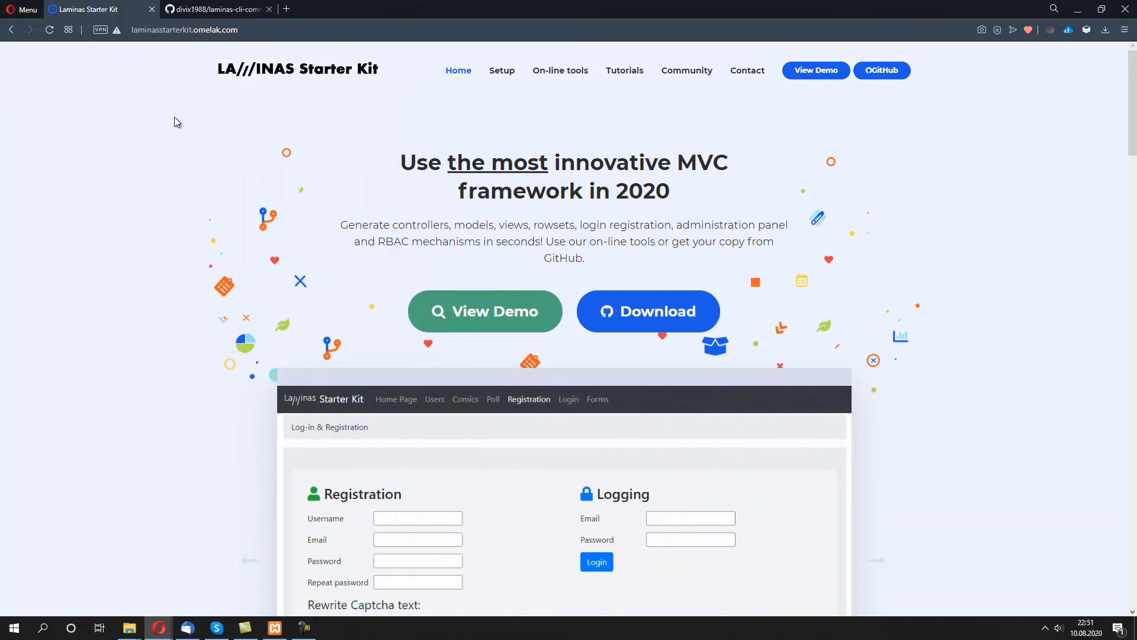
left_click(501, 70)
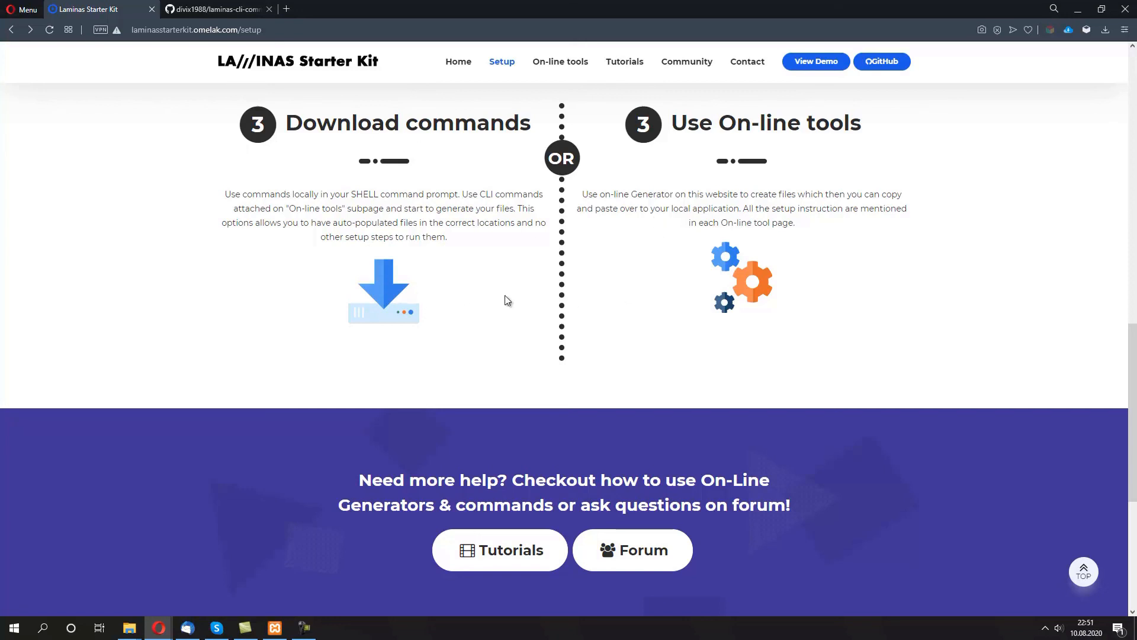
mouse_move(393, 103)
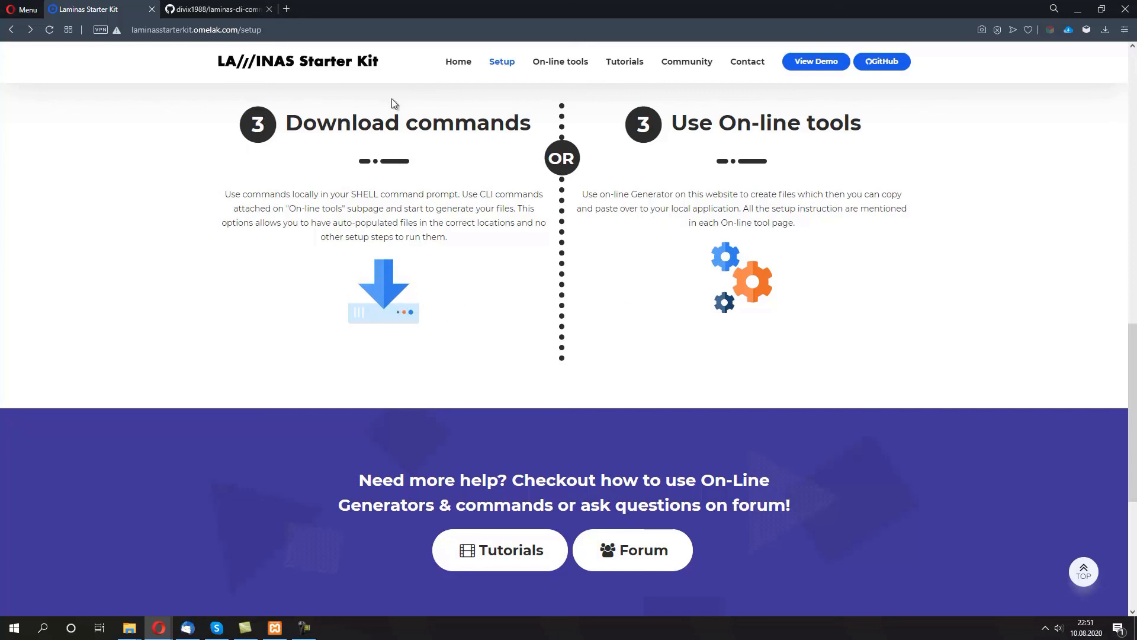
mouse_move(354, 92)
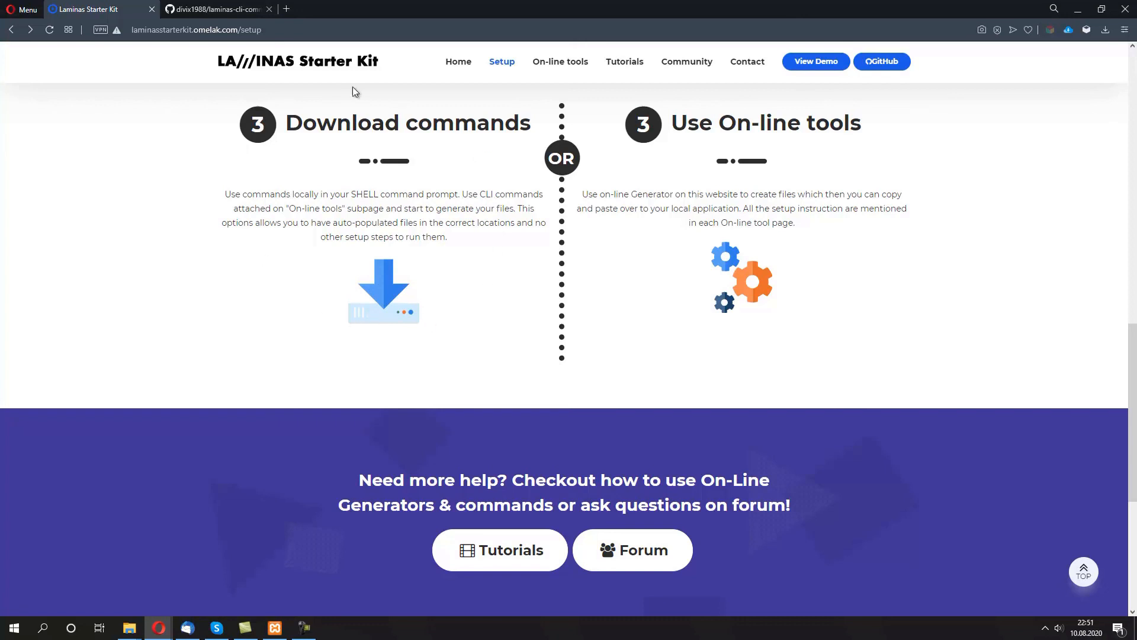
mouse_move(348, 356)
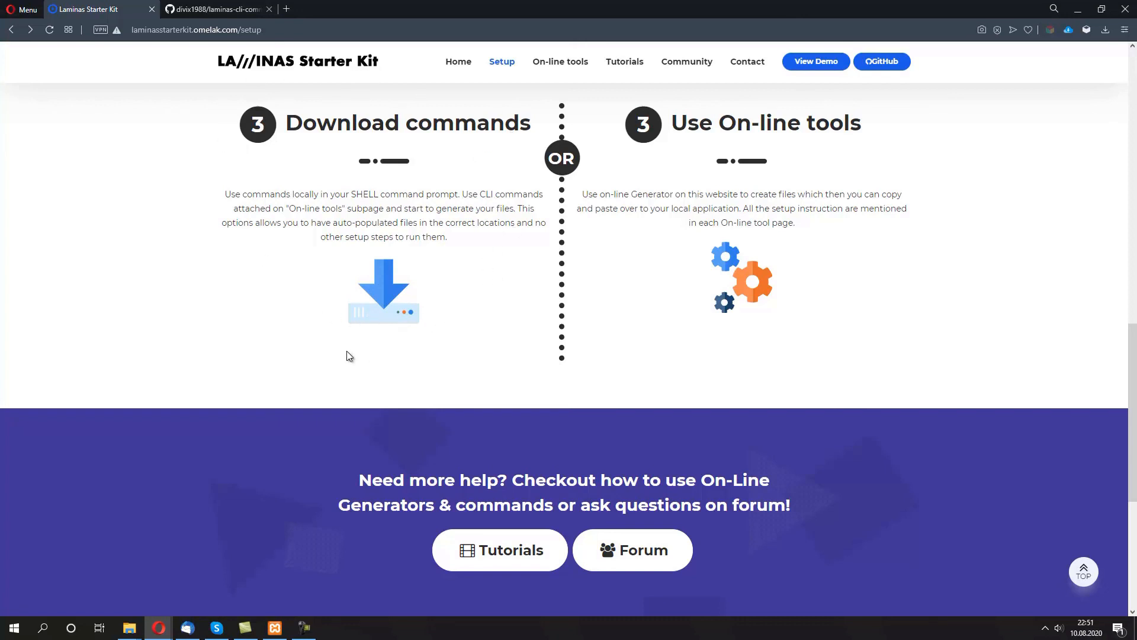
mouse_move(341, 357)
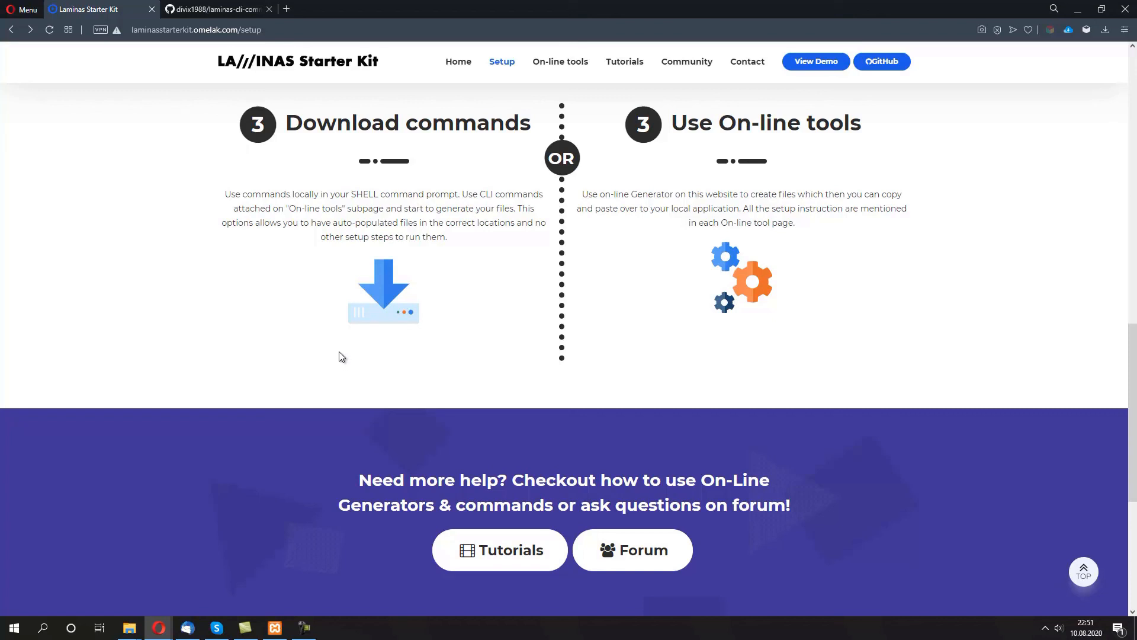
mouse_move(283, 264)
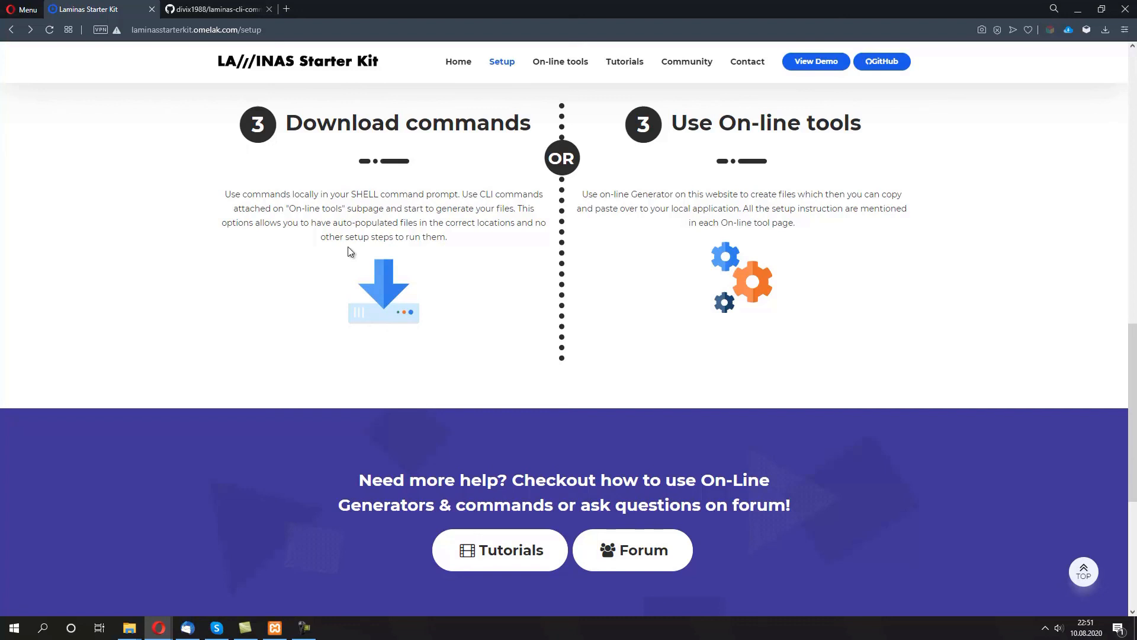
mouse_move(343, 315)
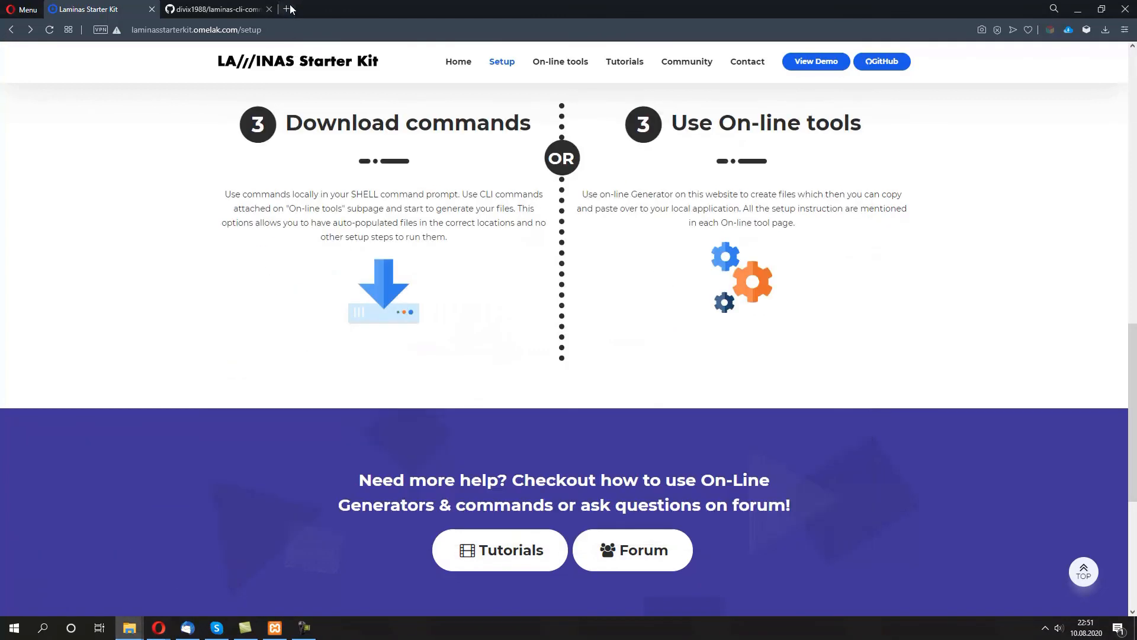
Load the local Laminas project address in a new tab, then switch back to the Starter Kit page.
left_click(286, 8)
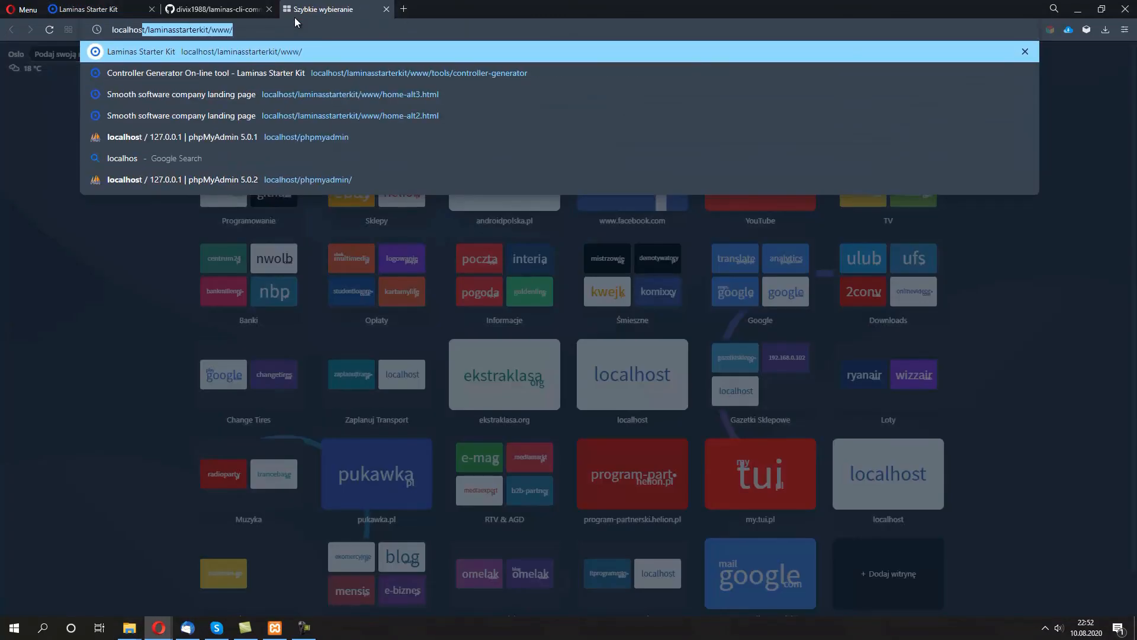
type("localhost/lamians")
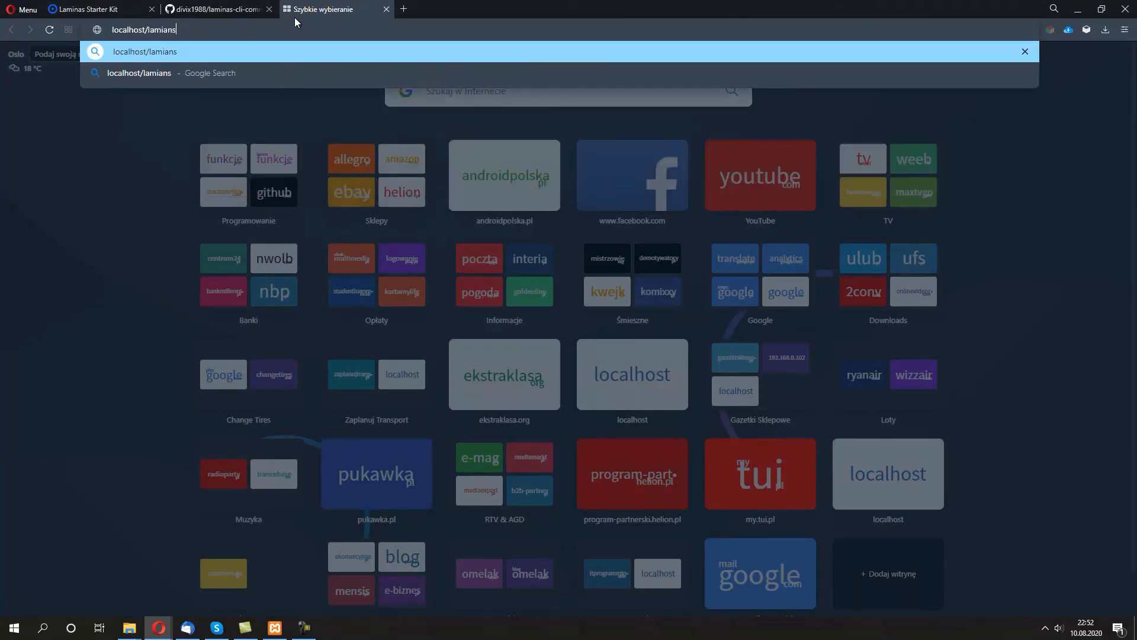
type("sstarterkit/www/")
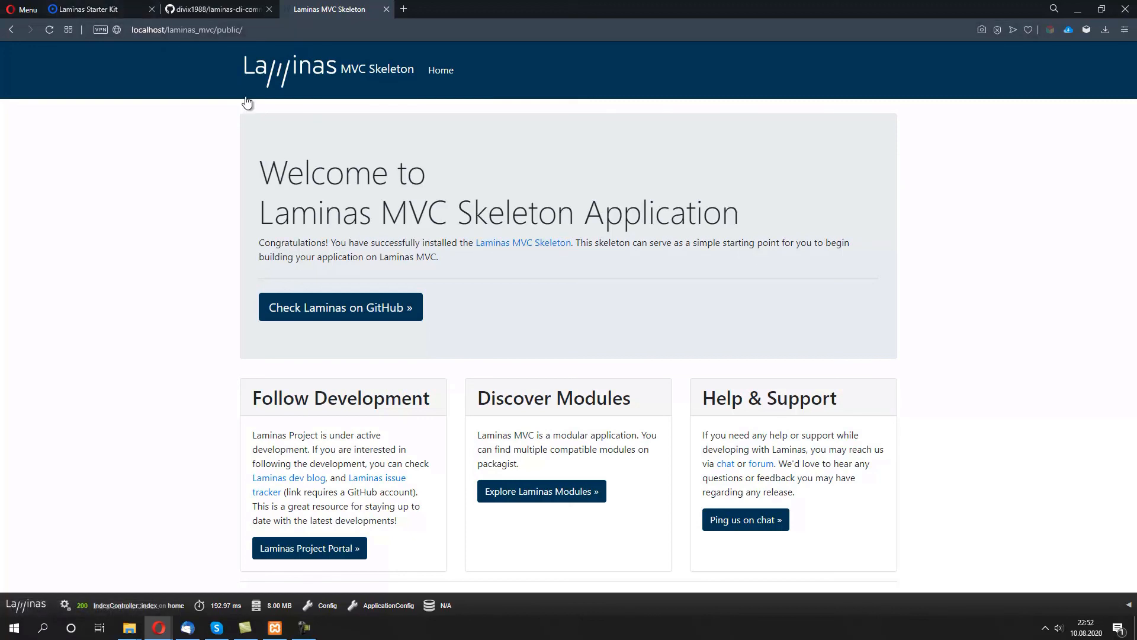
left_click(99, 8)
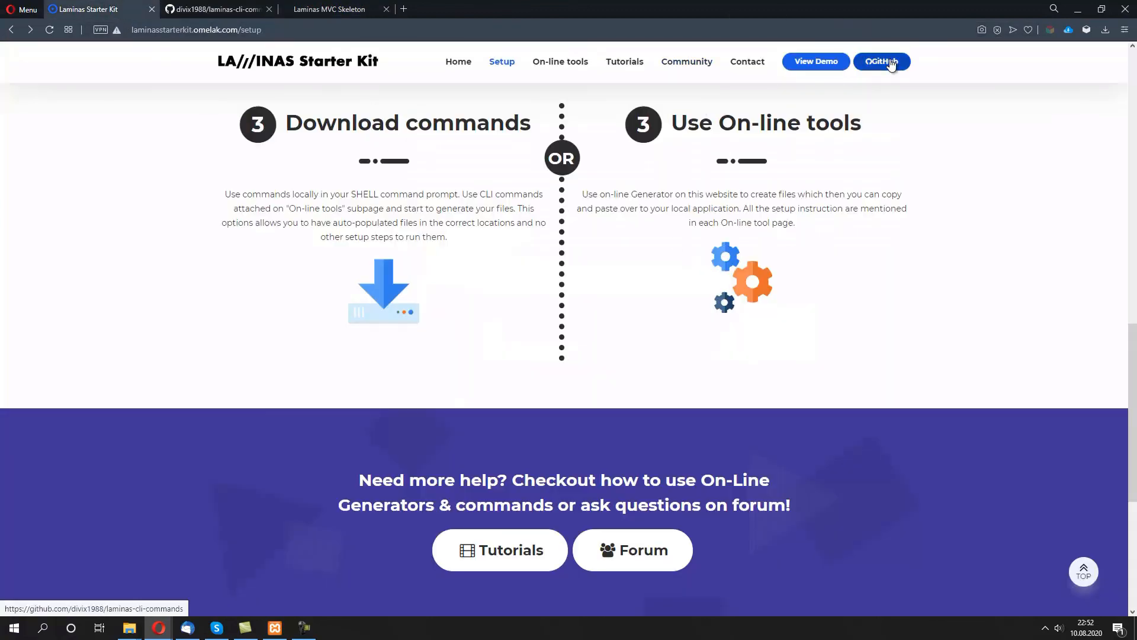
View the laminas-cli-commands GitHub readme's install command and launch a XAMPP shell.
left_click(880, 60)
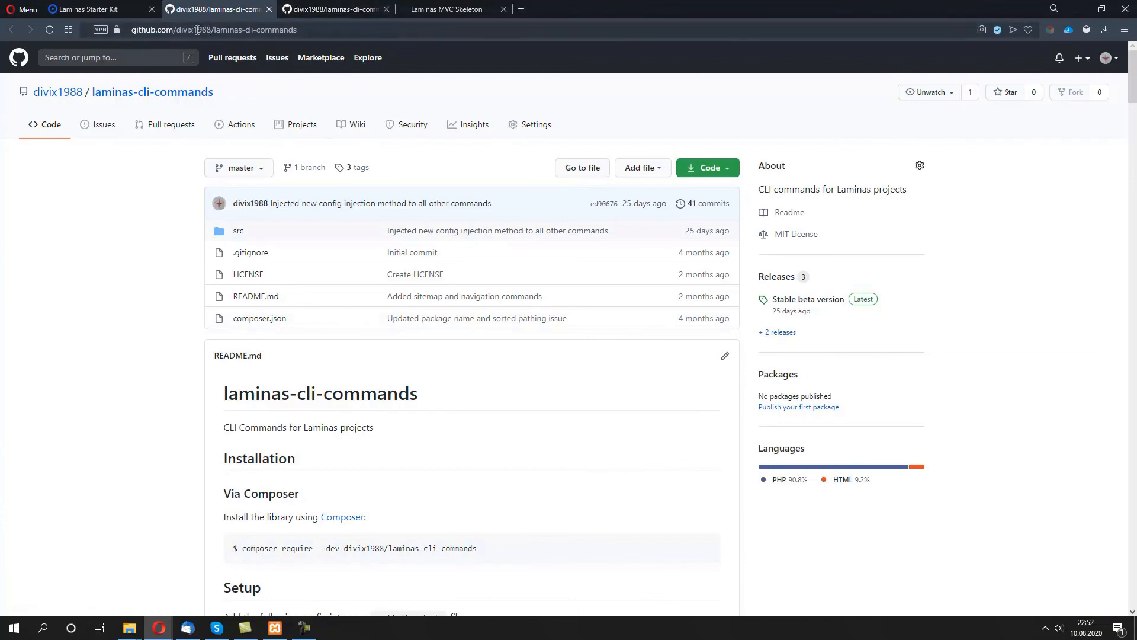
double_click(192, 29)
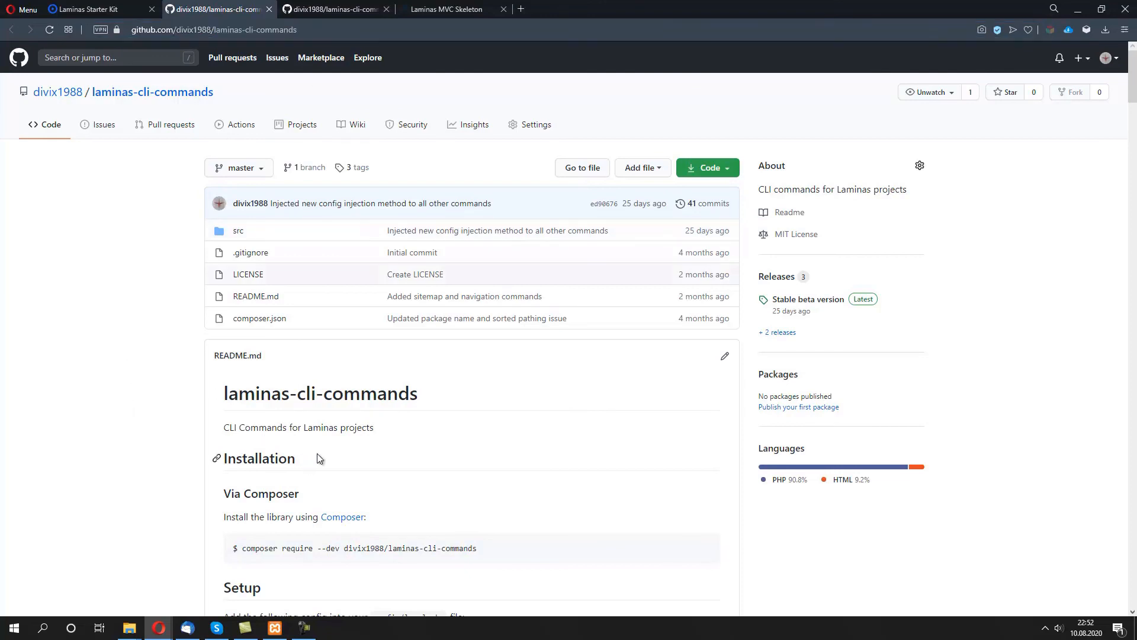
mouse_move(175, 289)
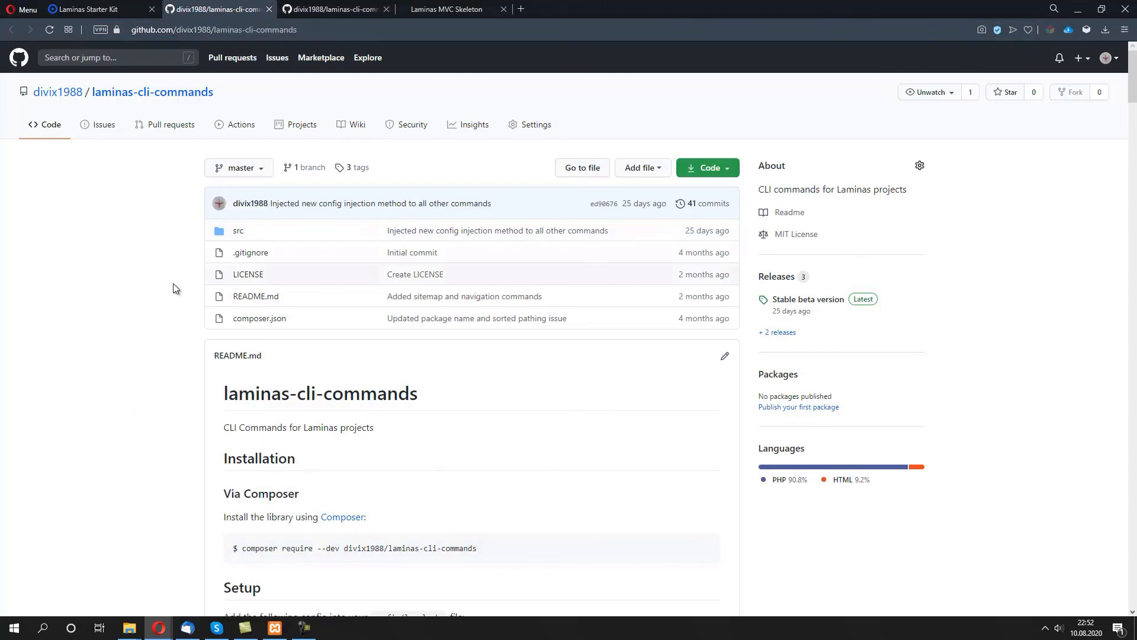
scroll("down", 3)
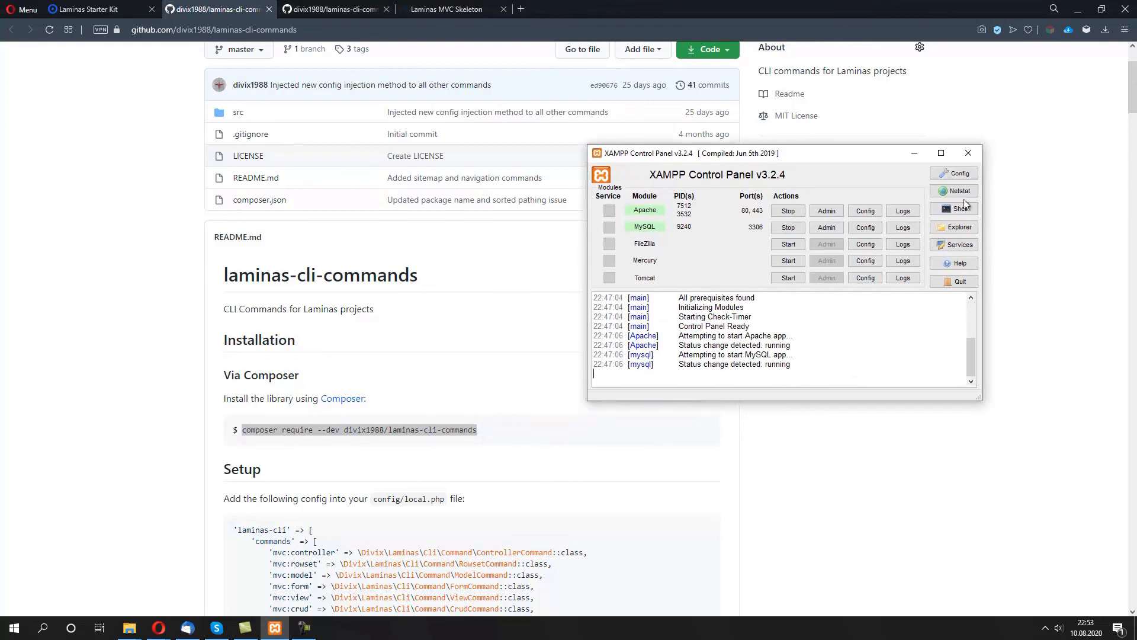
left_click(959, 209)
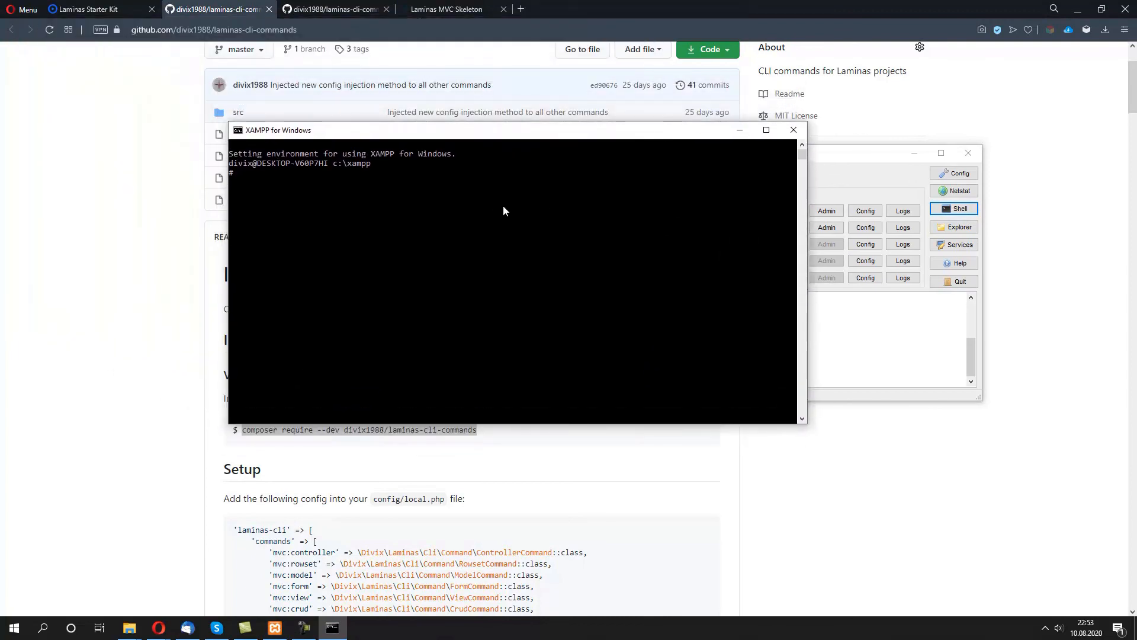
cd into htdocs/laminas_mvc and run composer require --dev divix1988/laminas-cli-commands.
type("cd htdocs")
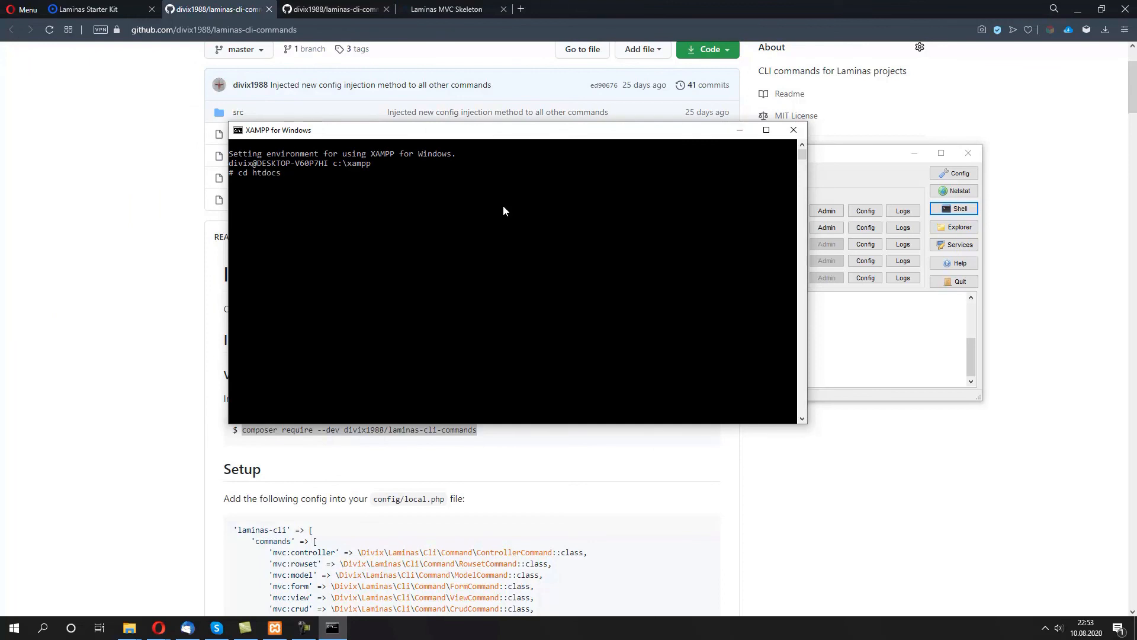
type("cd lm")
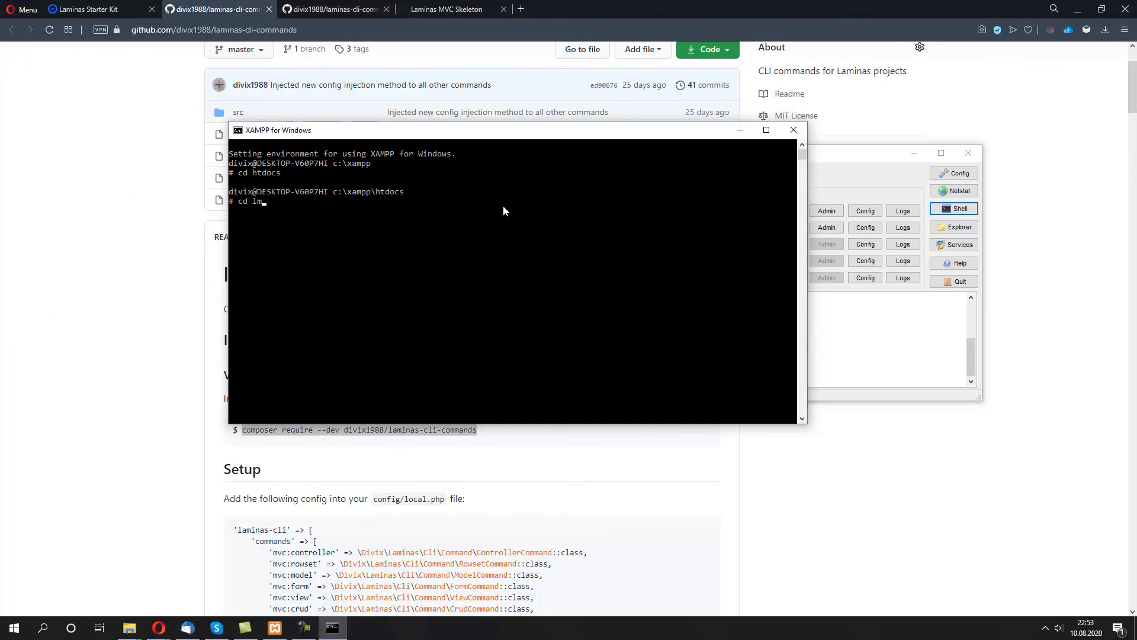
type("aminas_mvc")
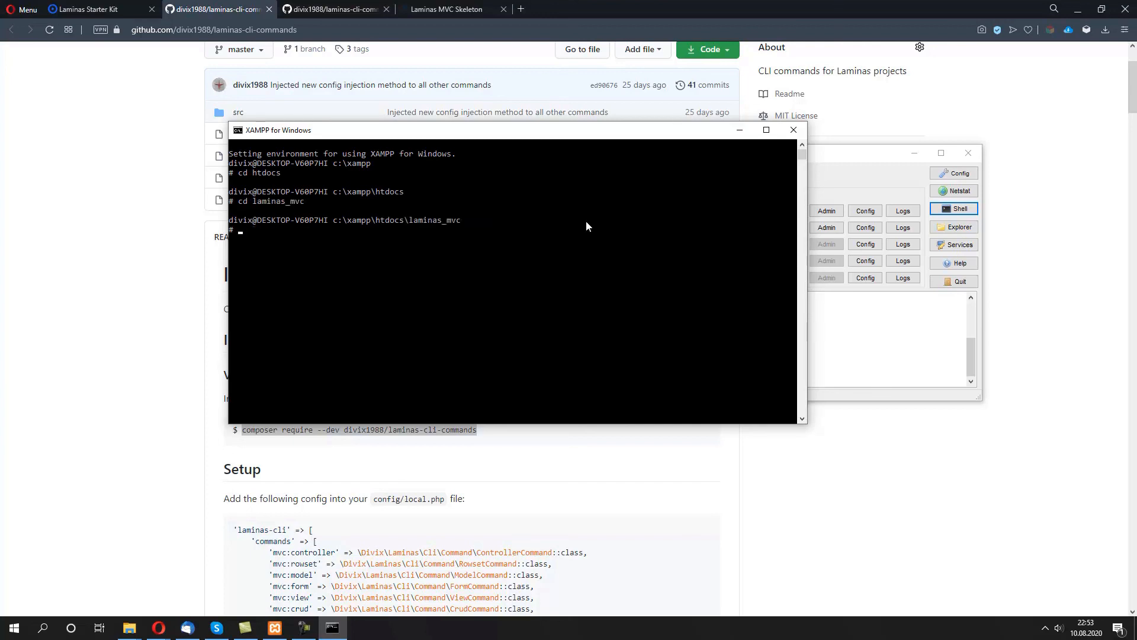
mouse_move(539, 242)
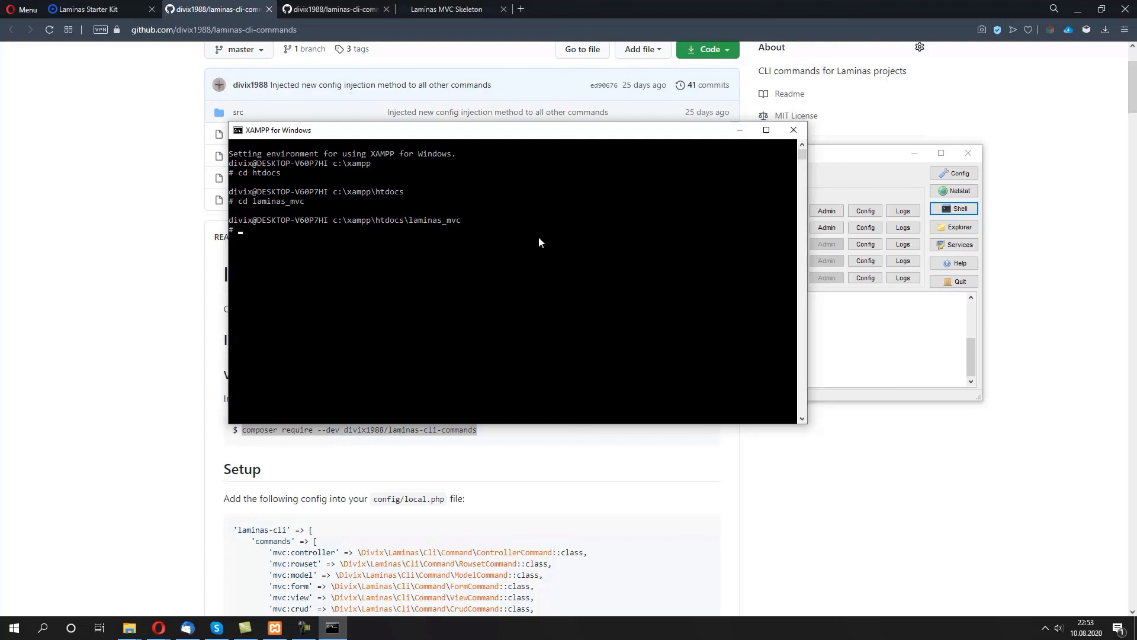
type("composer require --dev divix1988/laminas-cli-commands")
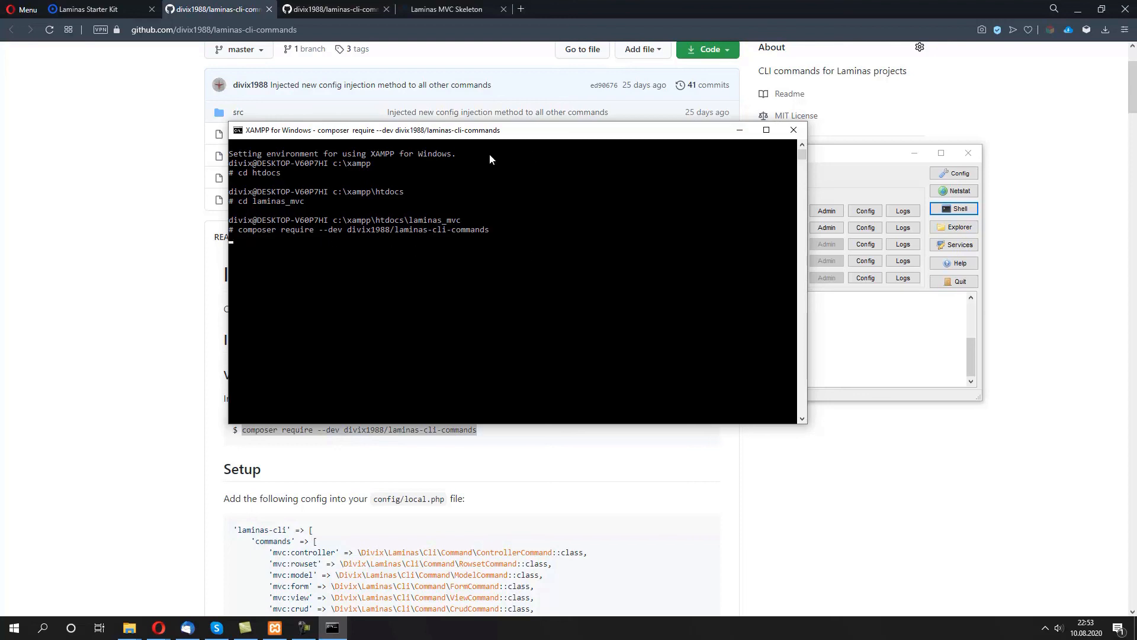
mouse_move(599, 249)
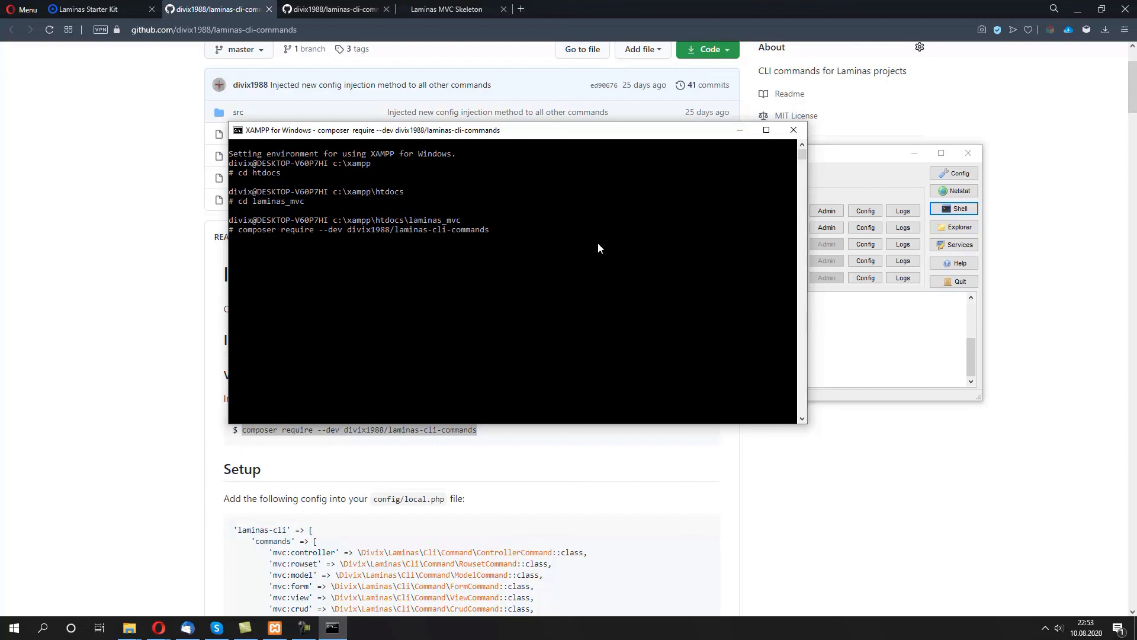
mouse_move(549, 197)
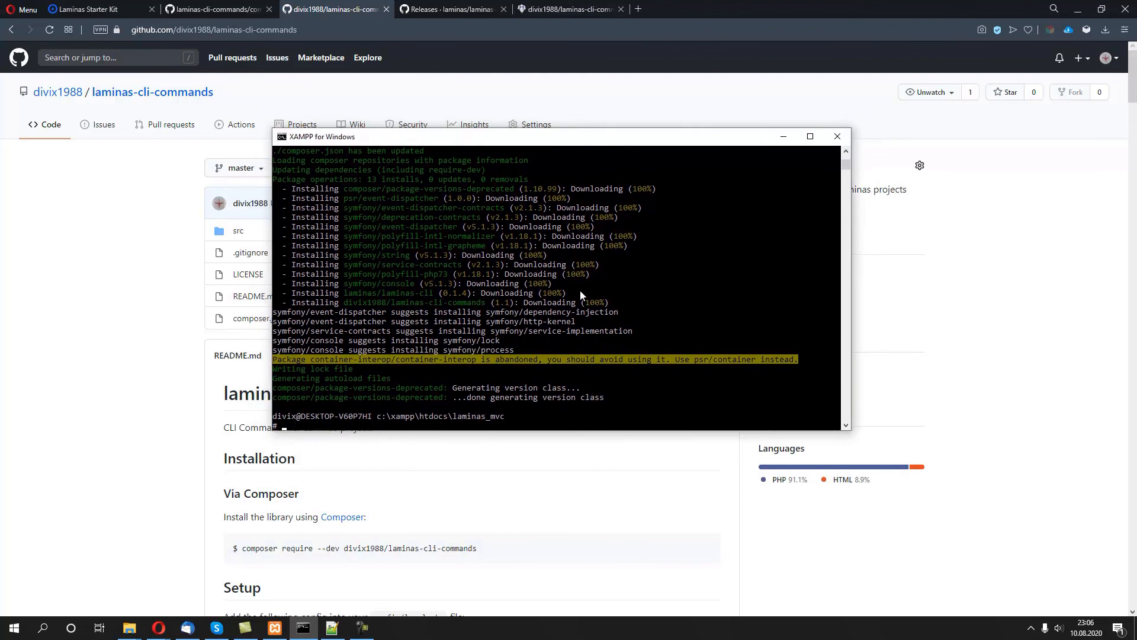
mouse_move(550, 157)
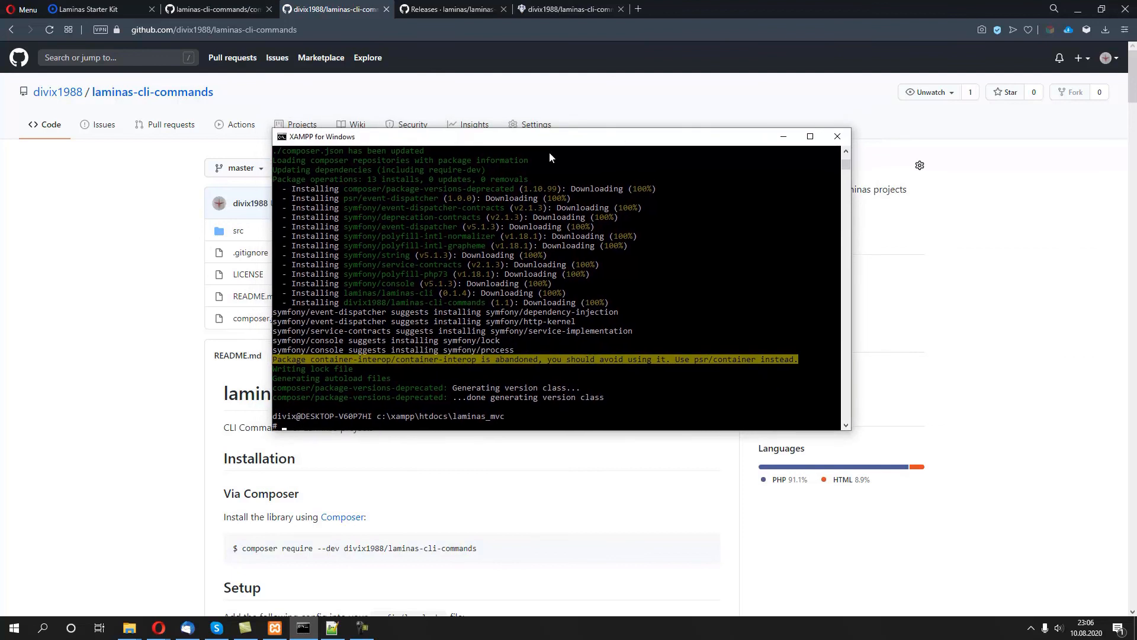
mouse_move(519, 282)
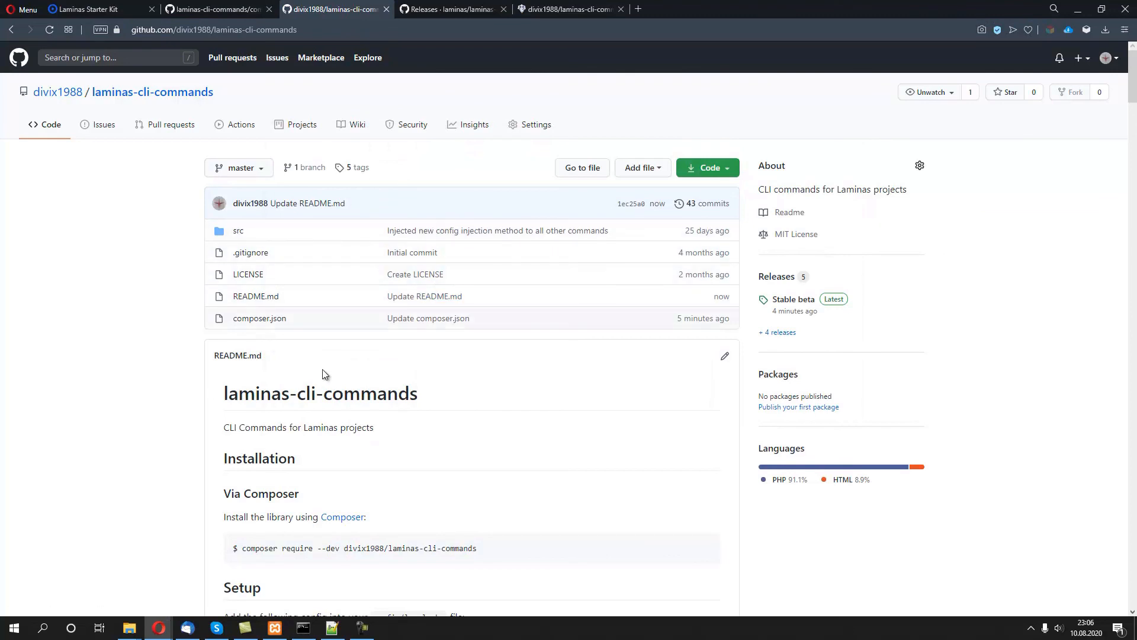
Select the 'laminas-cli' => [...] config block in the readme's Setup section.
scroll("down", 3)
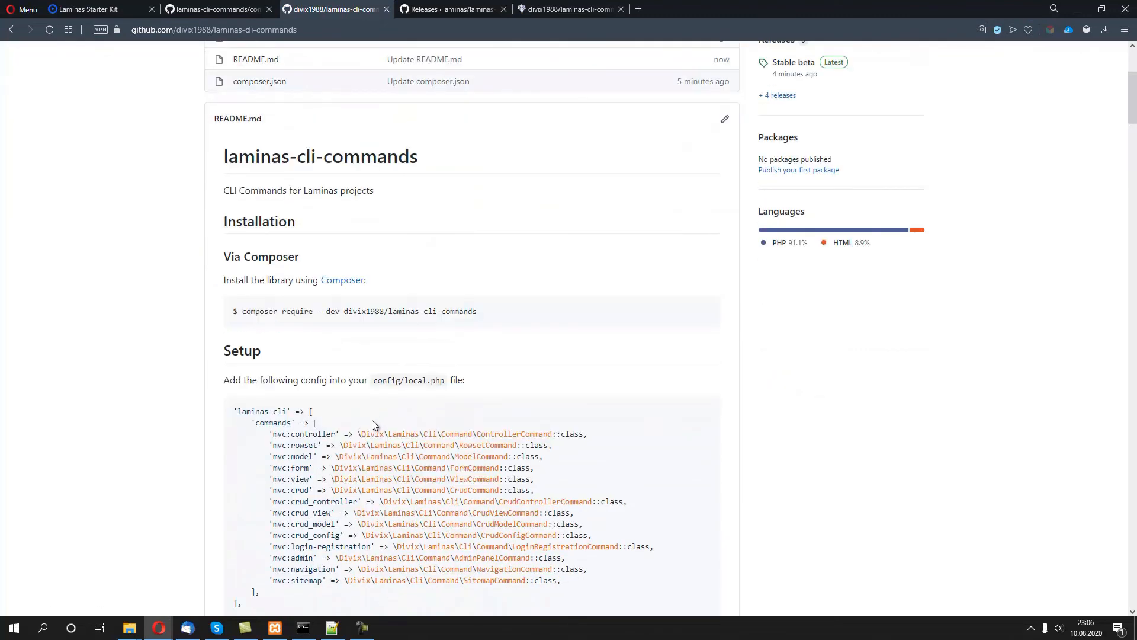
scroll("down", 3)
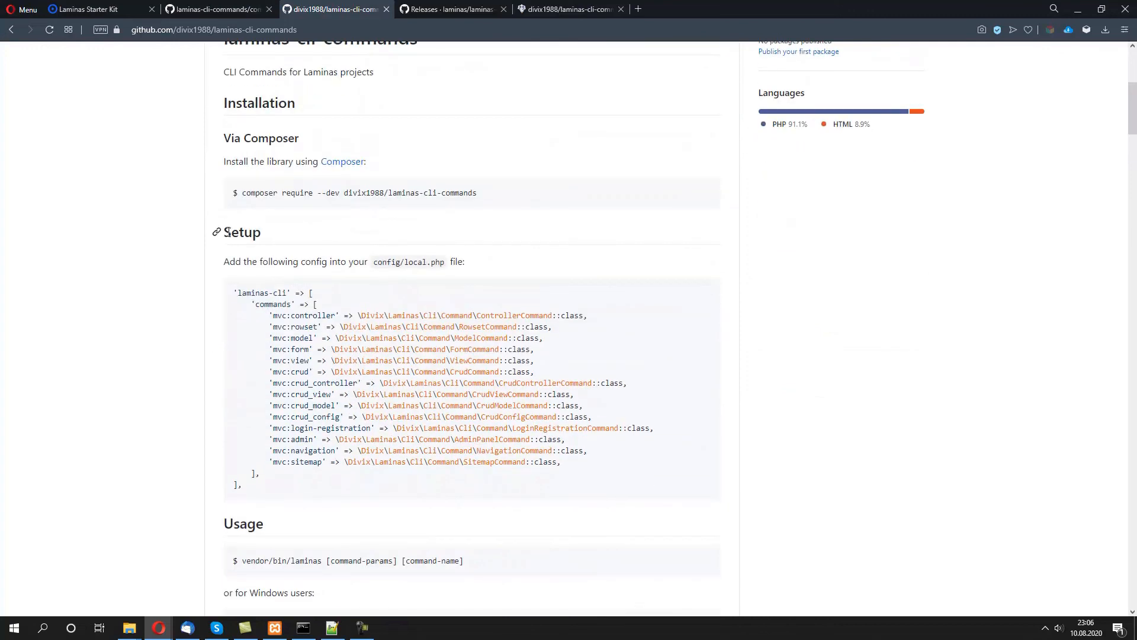
mouse_move(356, 329)
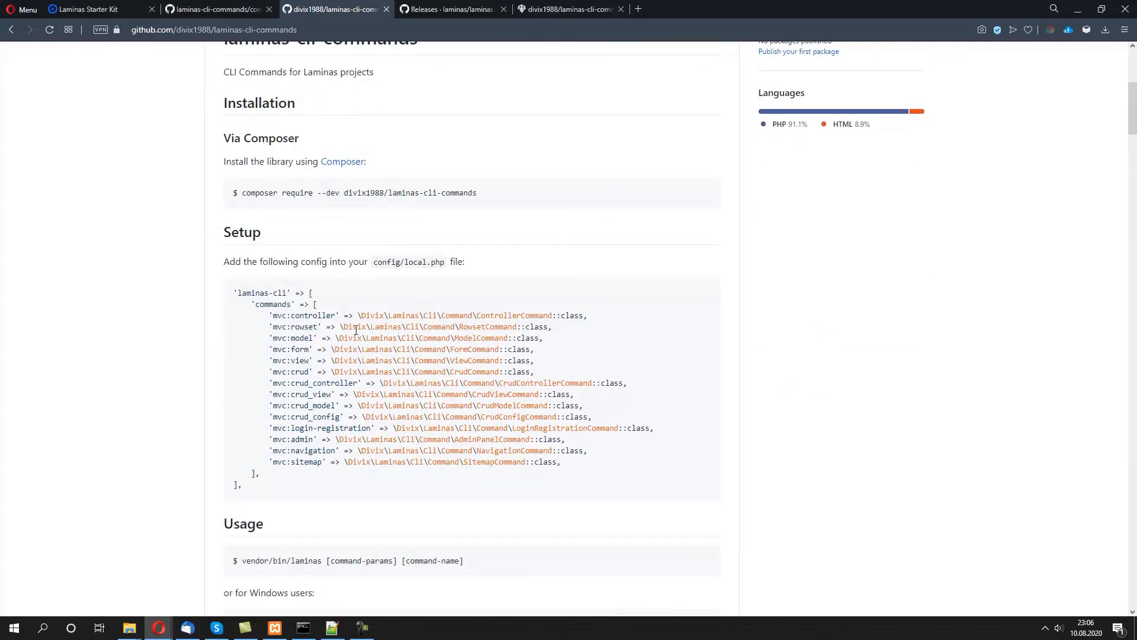
left_click_drag(234, 293, 242, 484)
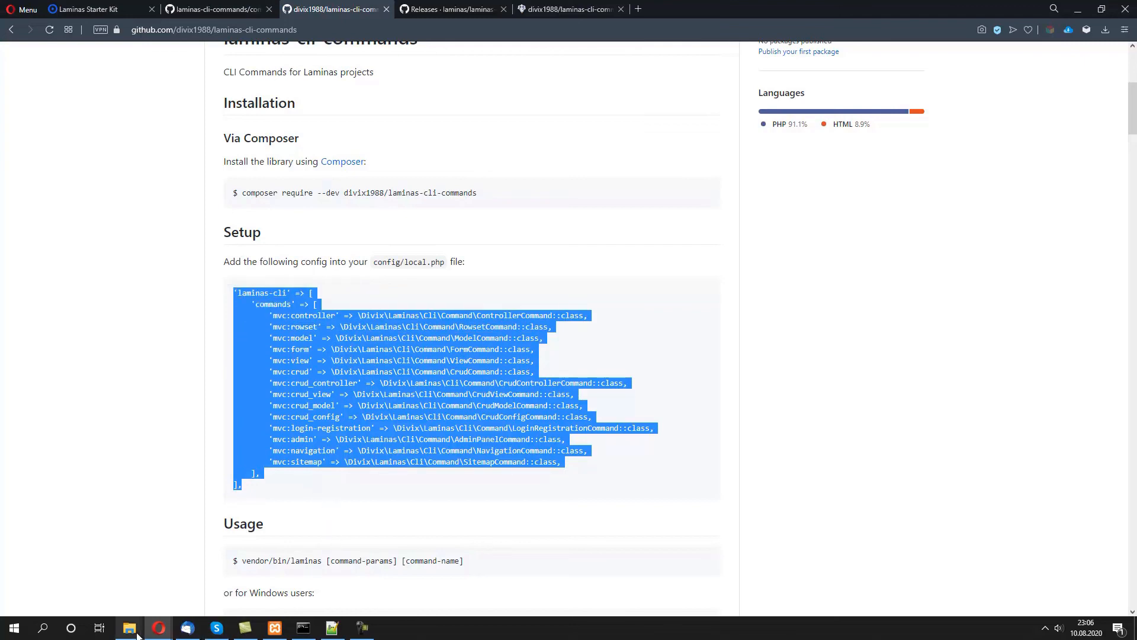
Navigate to laminas_mvc/config/autoload and rename local.php.dist to local.php.
left_click(129, 628)
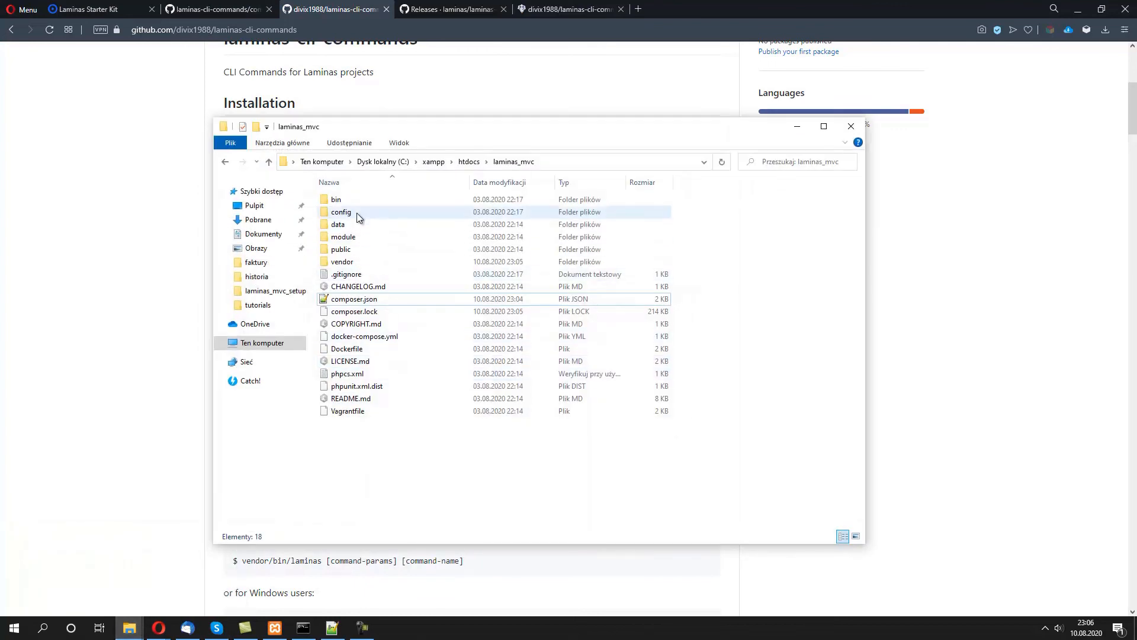
double_click(342, 211)
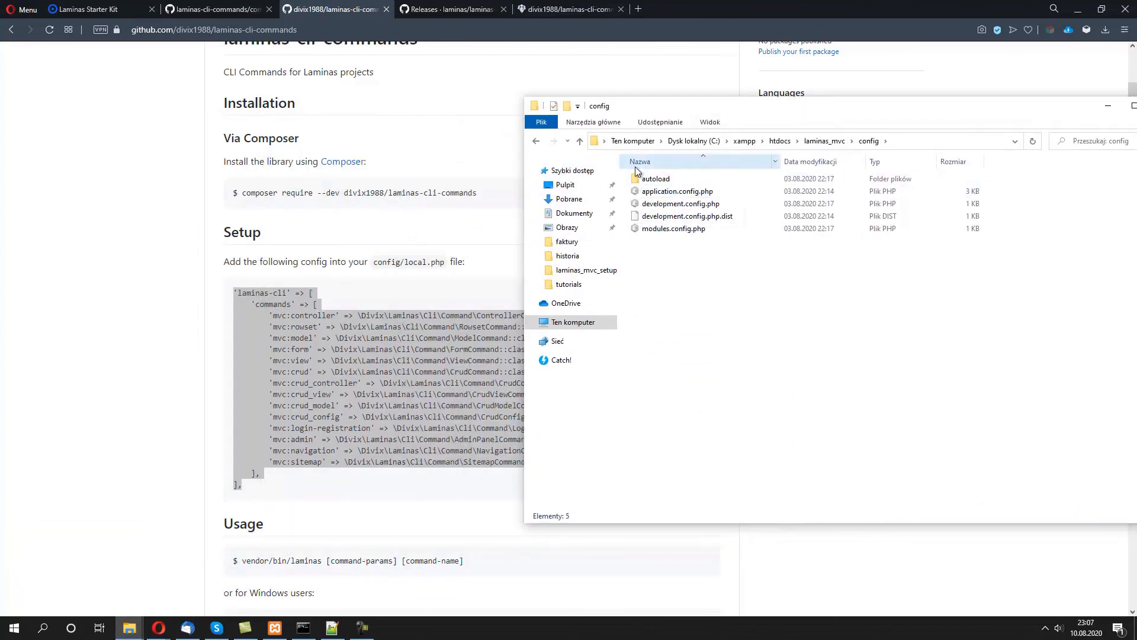
double_click(655, 179)
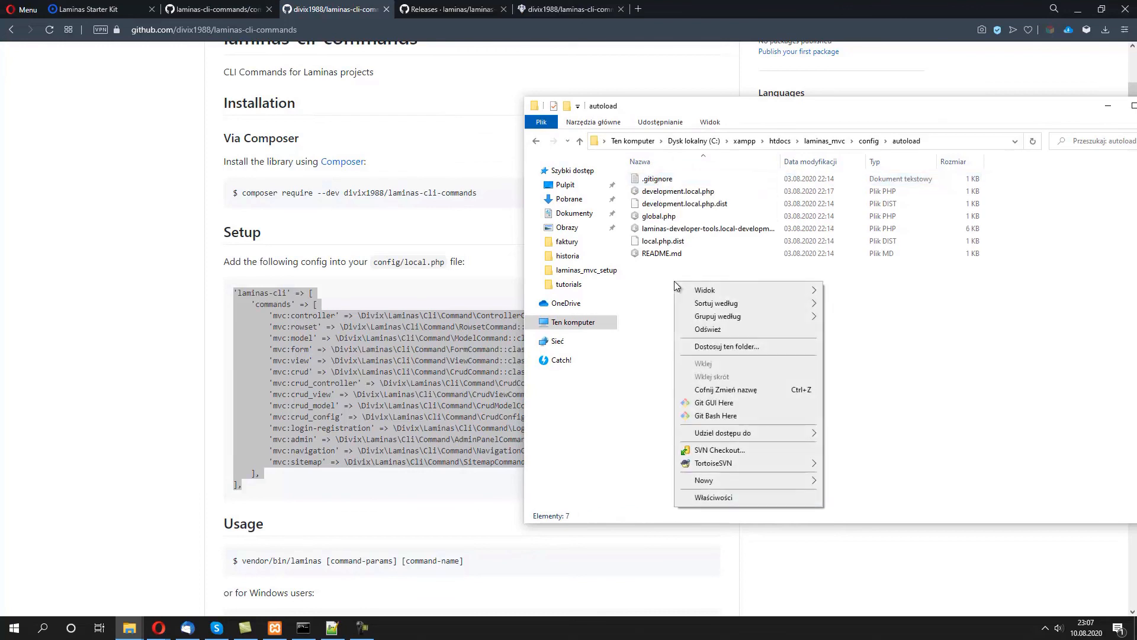
left_click(661, 241)
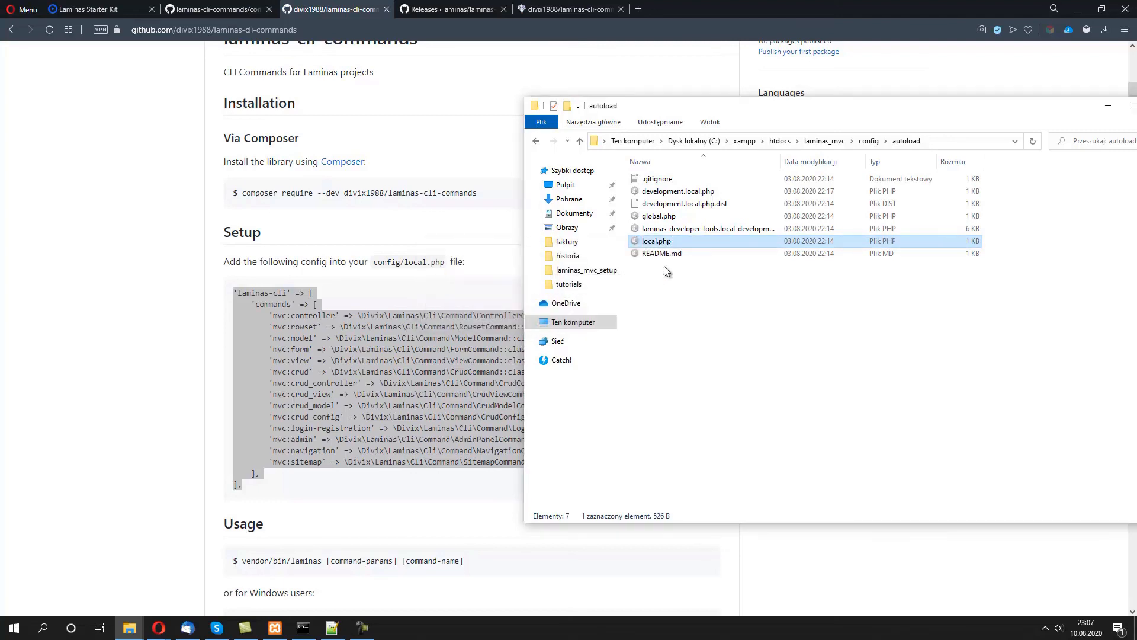
mouse_move(661, 253)
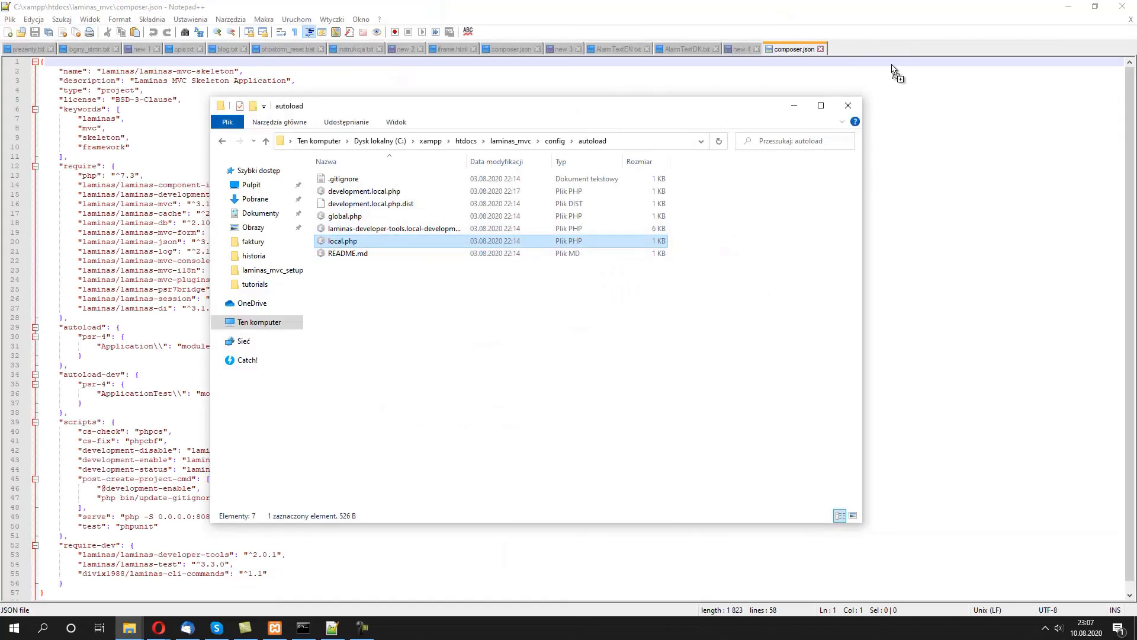
Paste the laminas-cli commands array into local.php's return array in Notepad++.
double_click(342, 241)
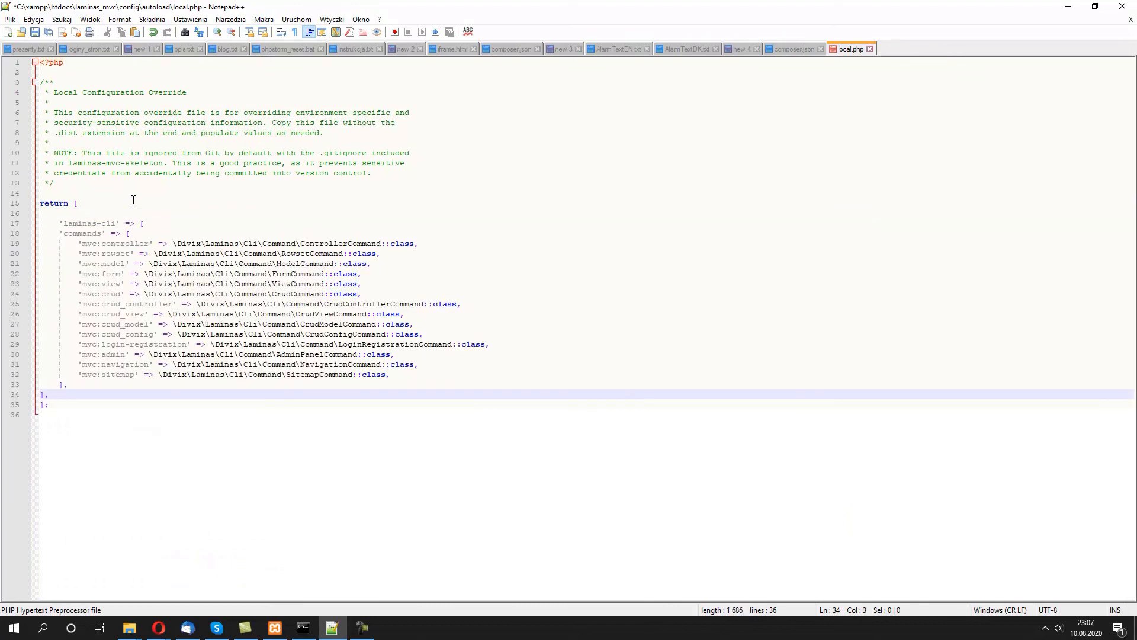
left_click_drag(78, 243, 394, 374)
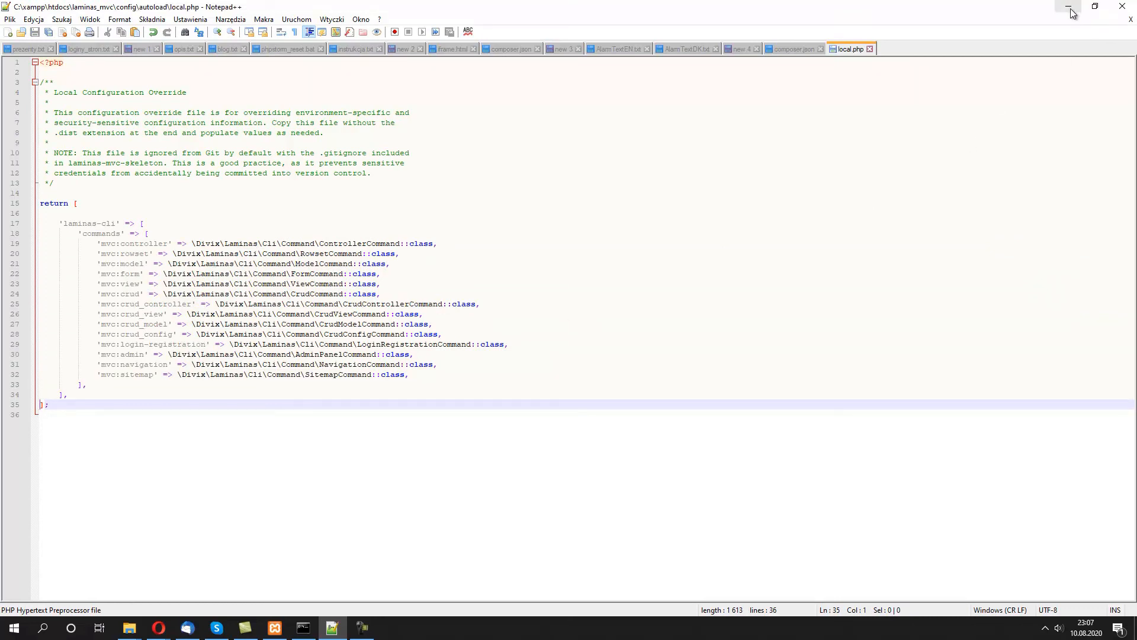
mouse_move(1070, 8)
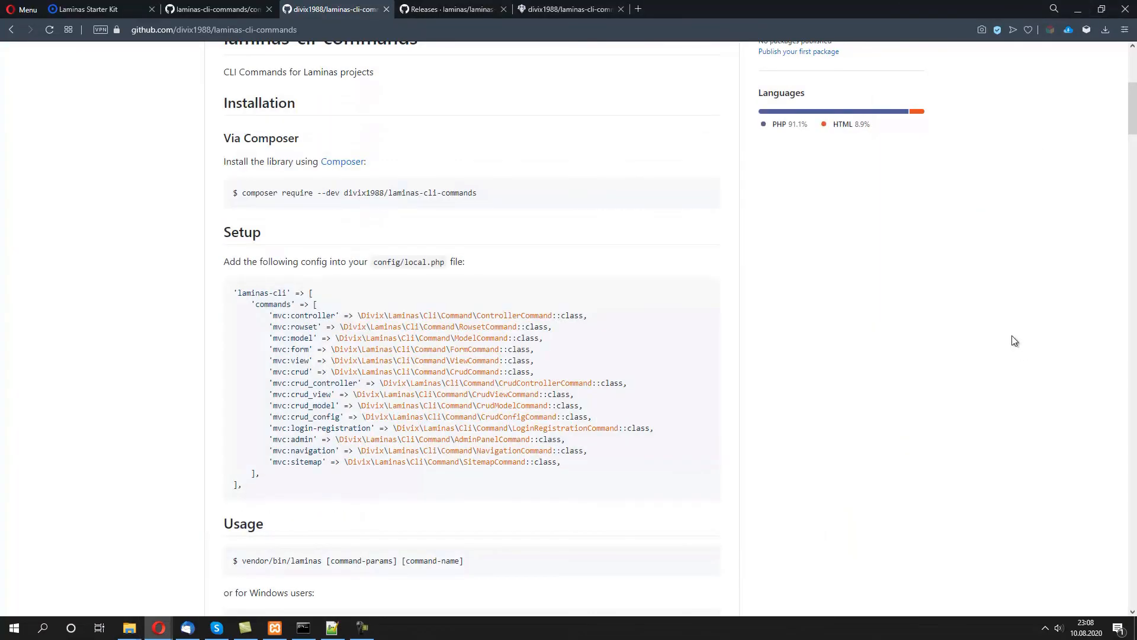
Copy the "vendor/bin/laminas.bat" mvc:controller command from the Available commands section.
scroll("down", 3)
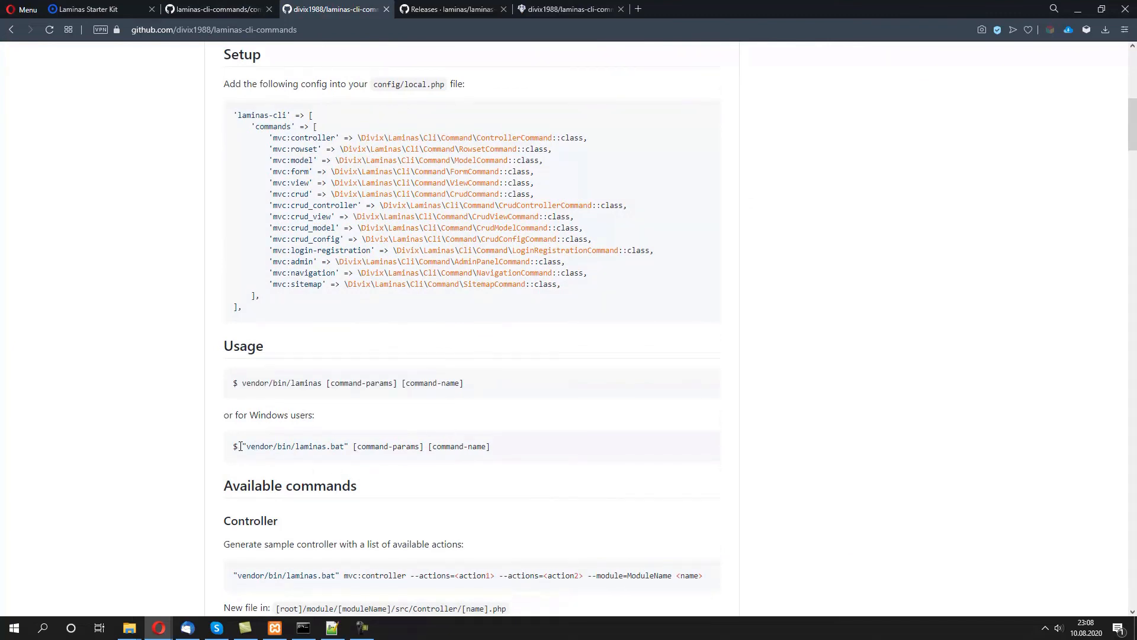
left_click_drag(246, 446, 317, 447)
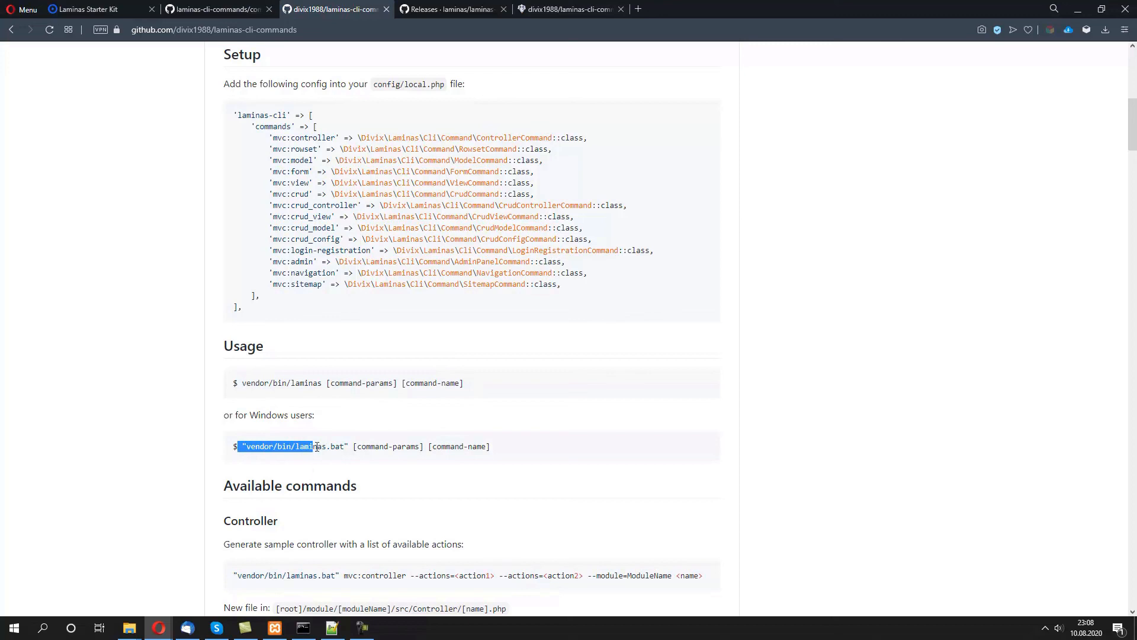
left_click(533, 468)
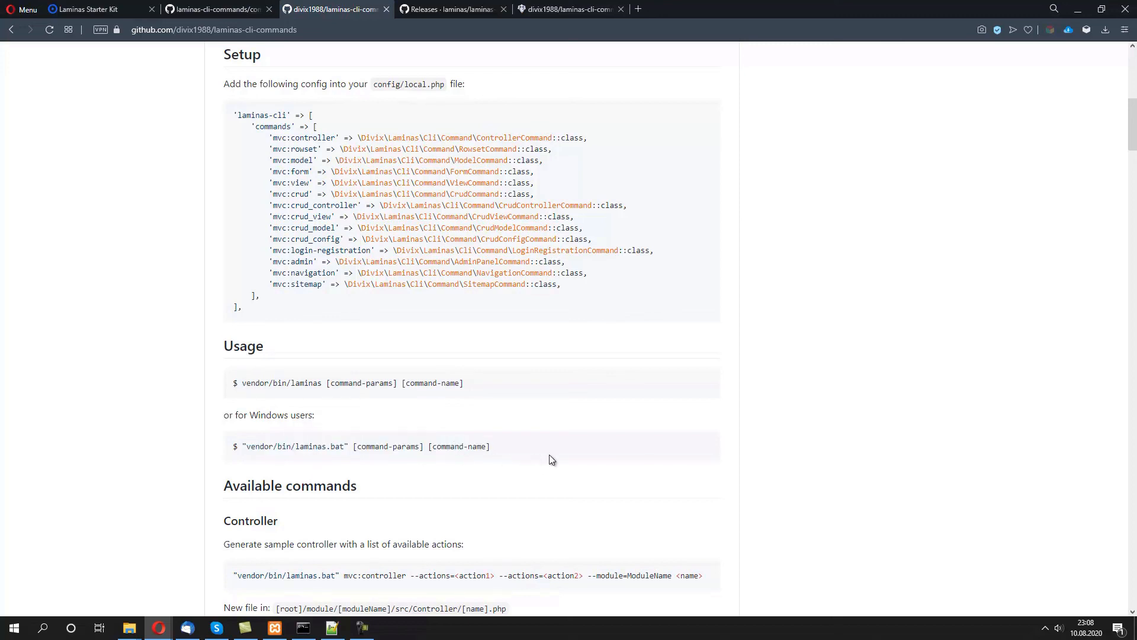
scroll("down", 3)
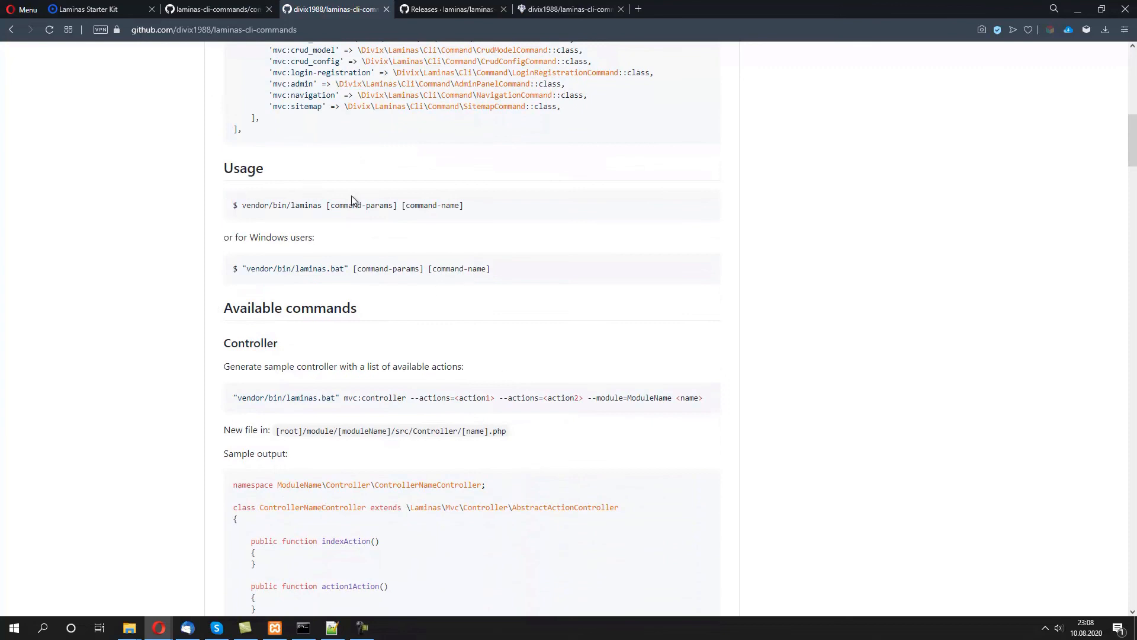
mouse_move(321, 218)
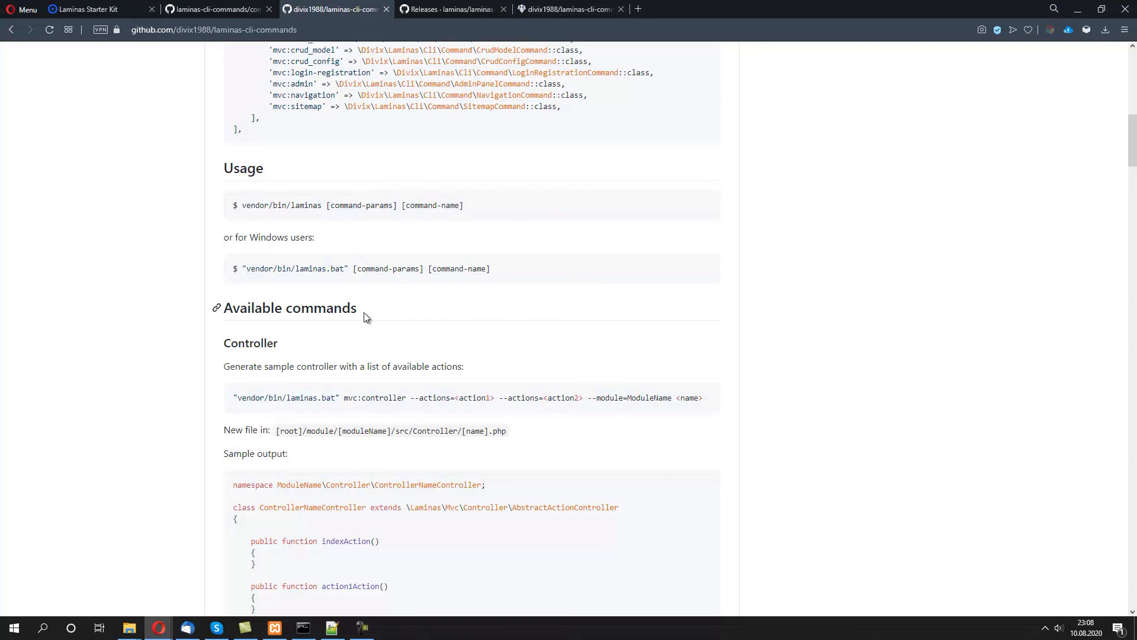
mouse_move(247, 407)
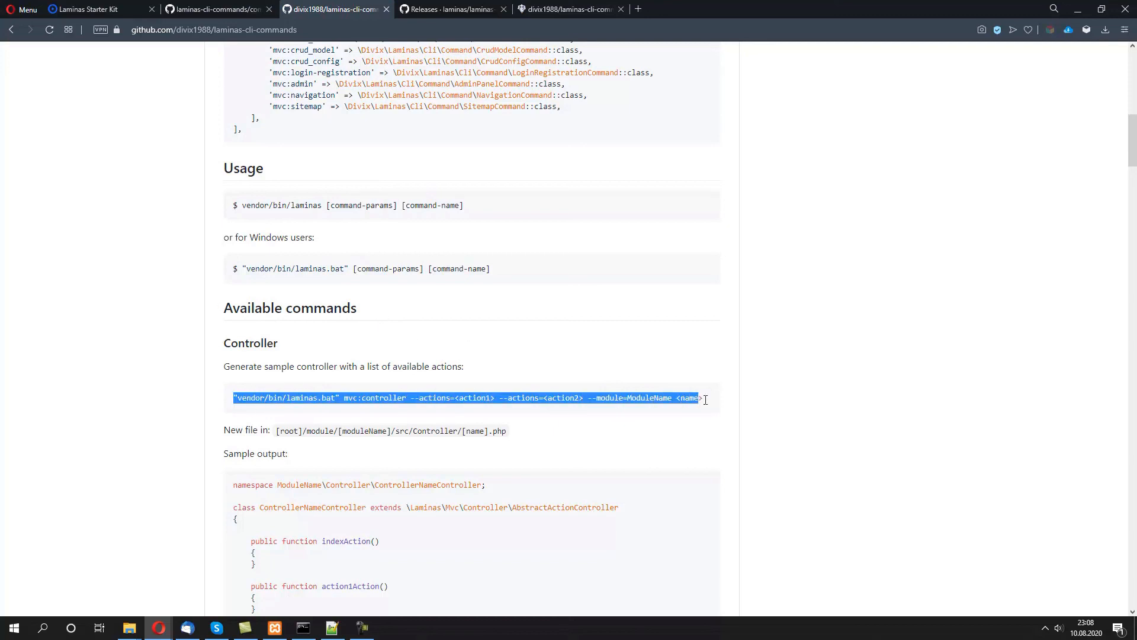
left_click(393, 390)
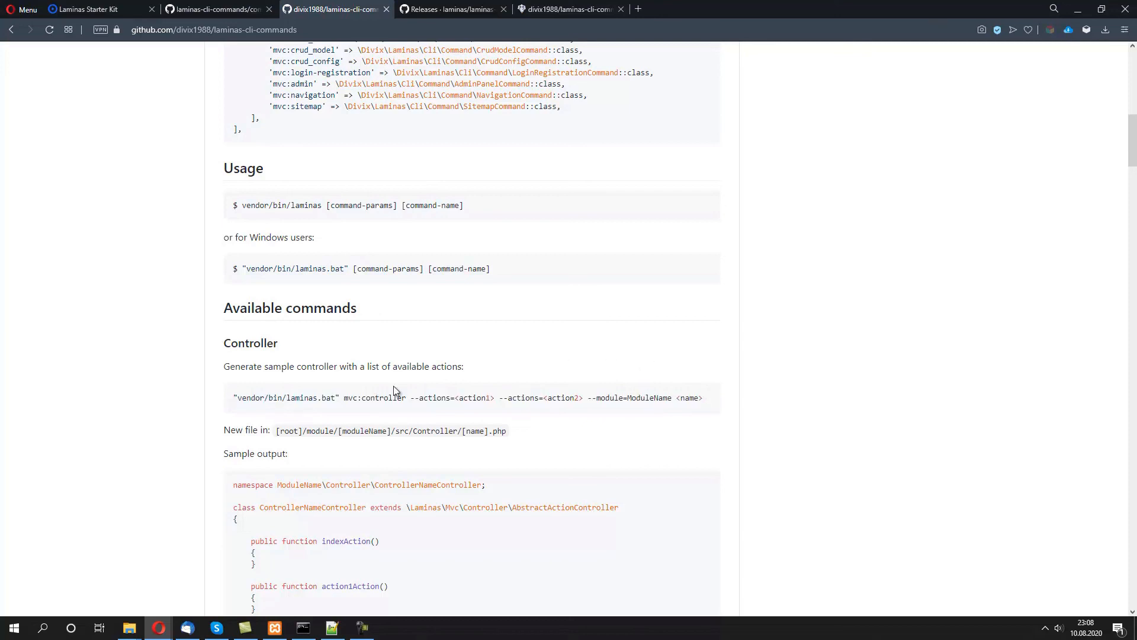
mouse_move(237, 343)
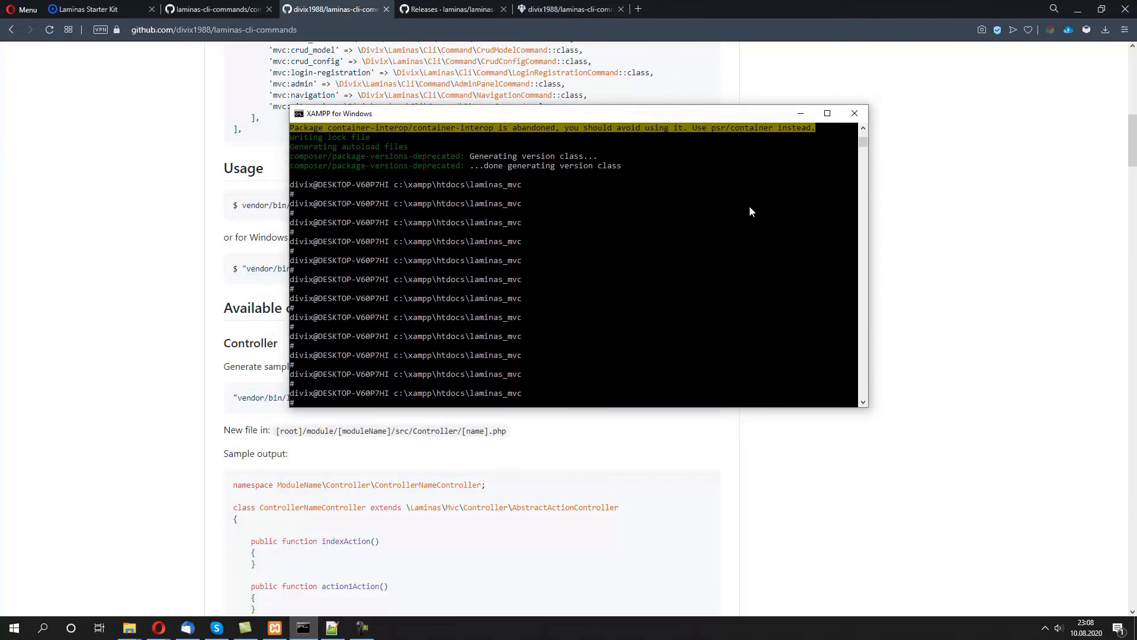
Run mvc:controller with actions action1, action2, module ModuleName and name SampleName.
type("\"vendor/bin/laminas.bat\" mvc:controller --actions=<action1> --actions=<action2> --module=ModuleName <name>")
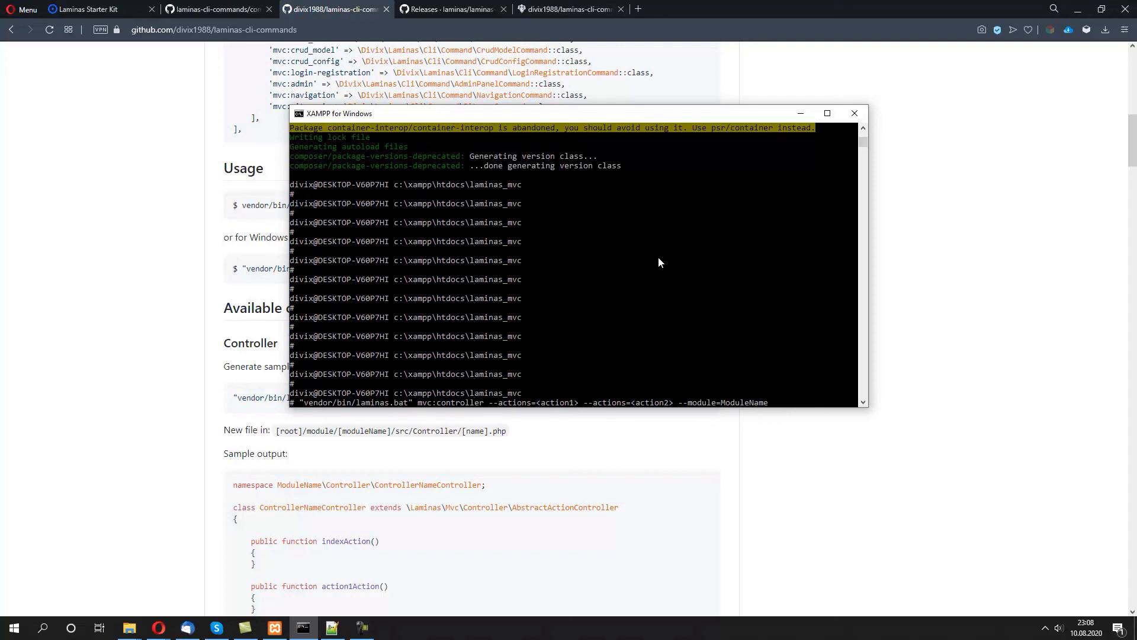
type("SampleName")
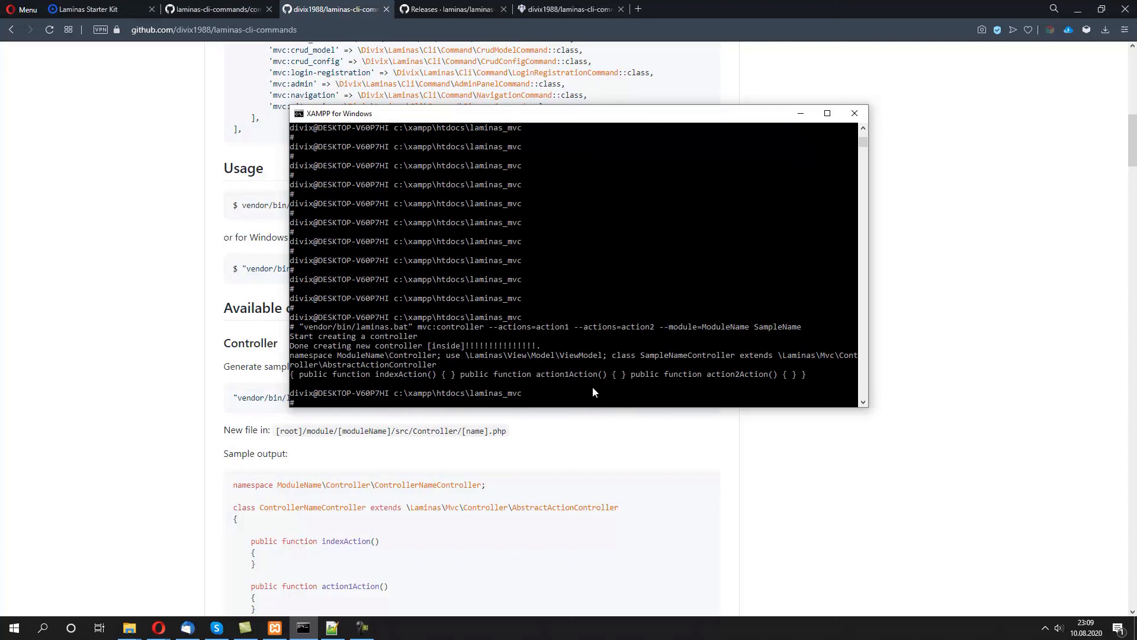
mouse_move(466, 367)
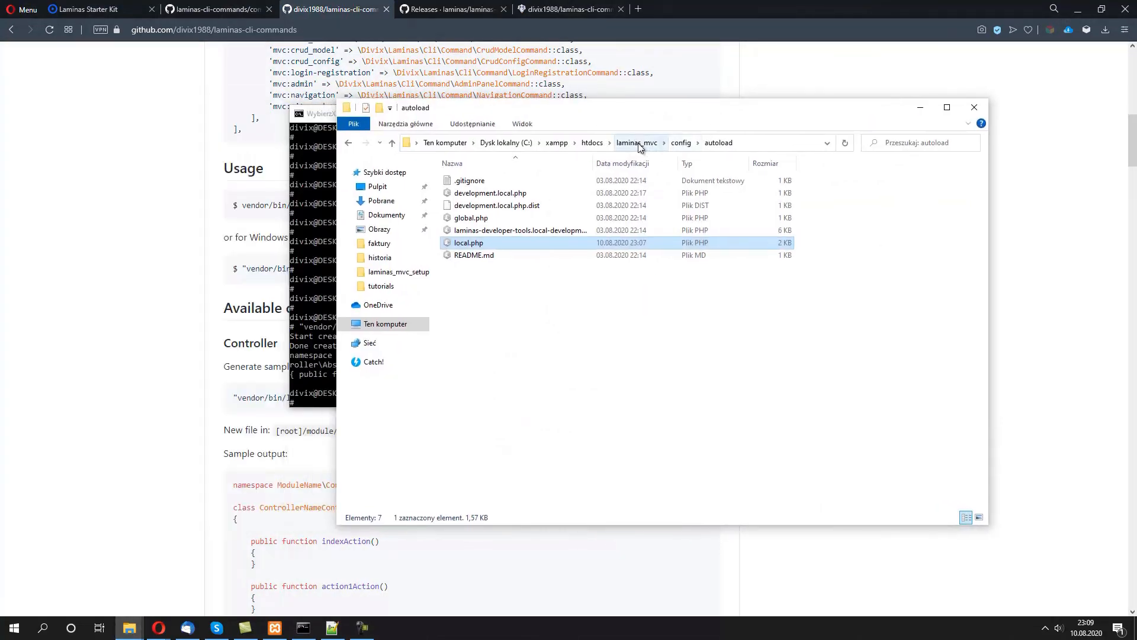
Browse to module/ModuleName/src/Controller to find the generated SampleNameController.php.
left_click(636, 142)
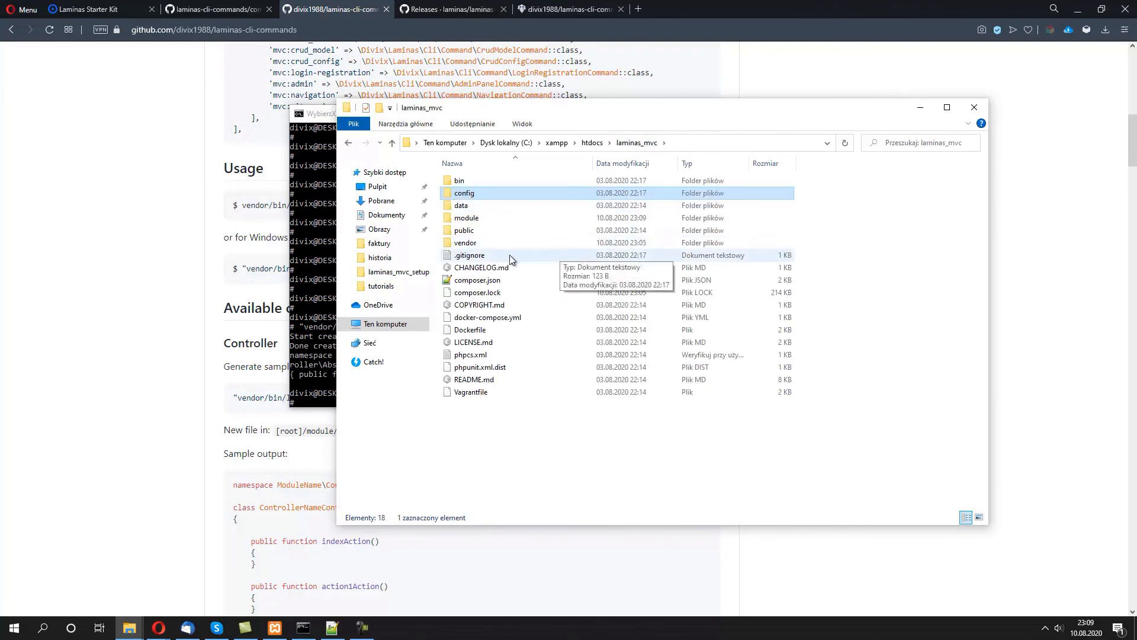
left_click(467, 218)
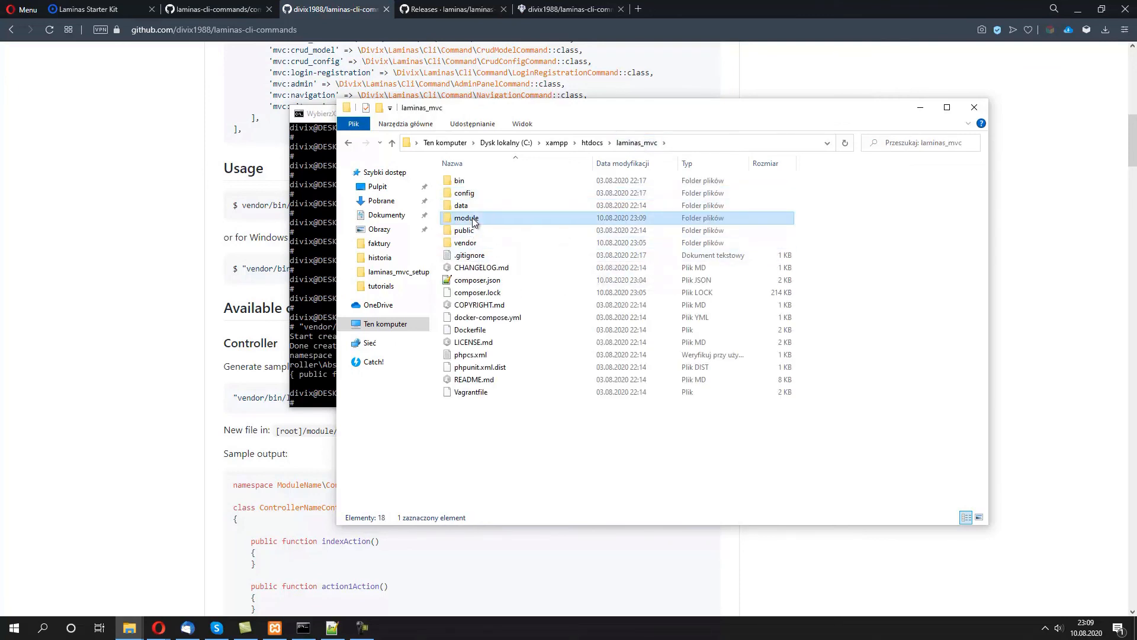
double_click(467, 218)
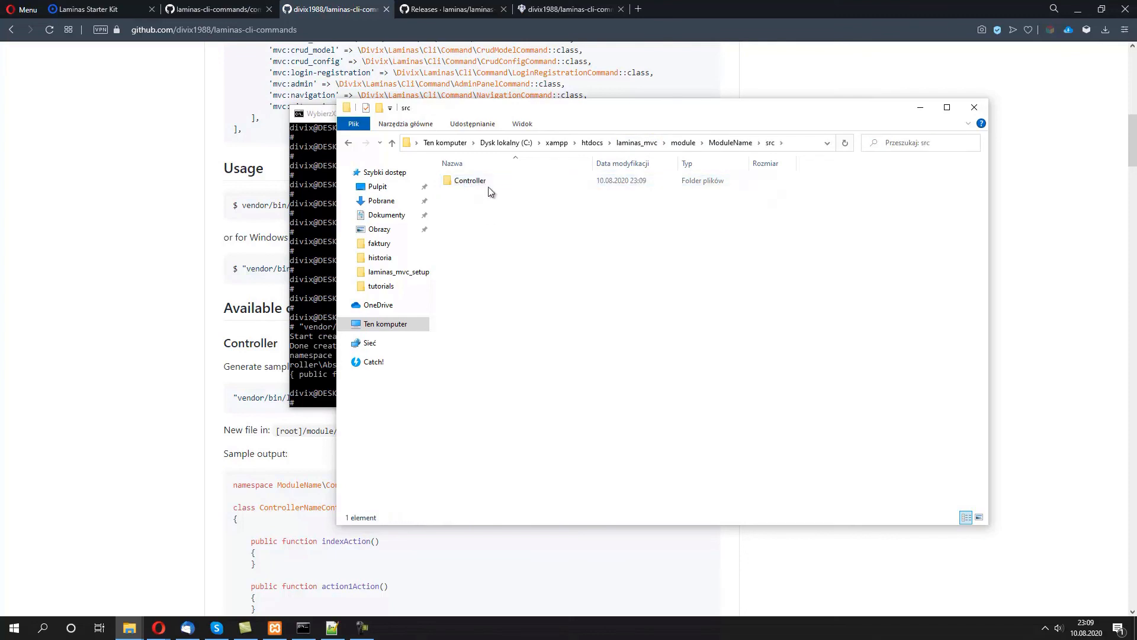
double_click(470, 180)
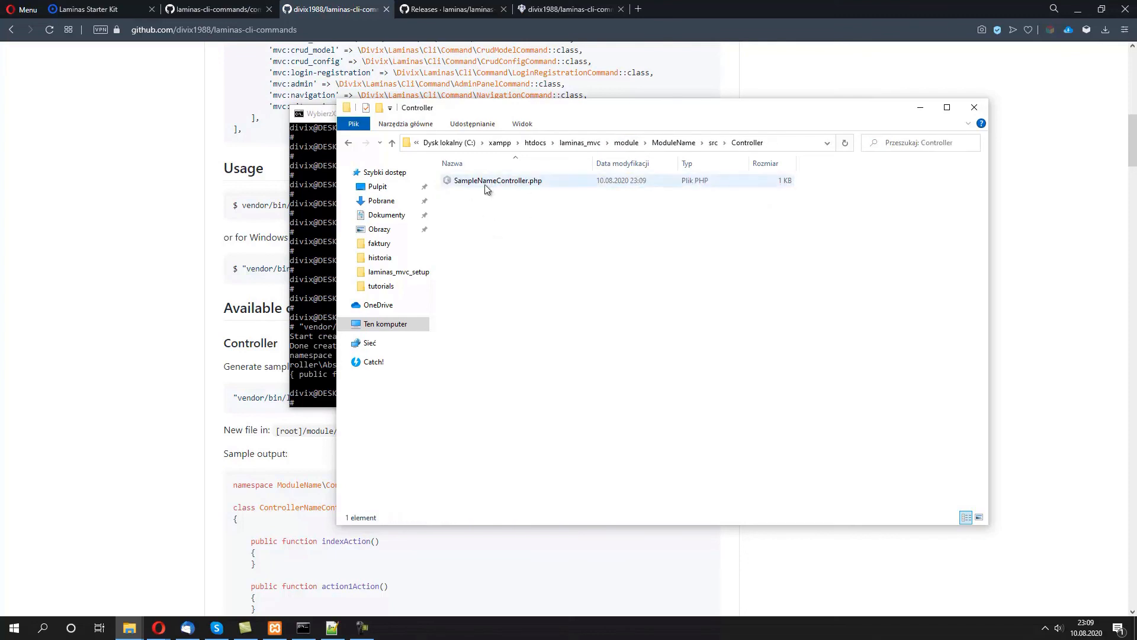
mouse_move(493, 182)
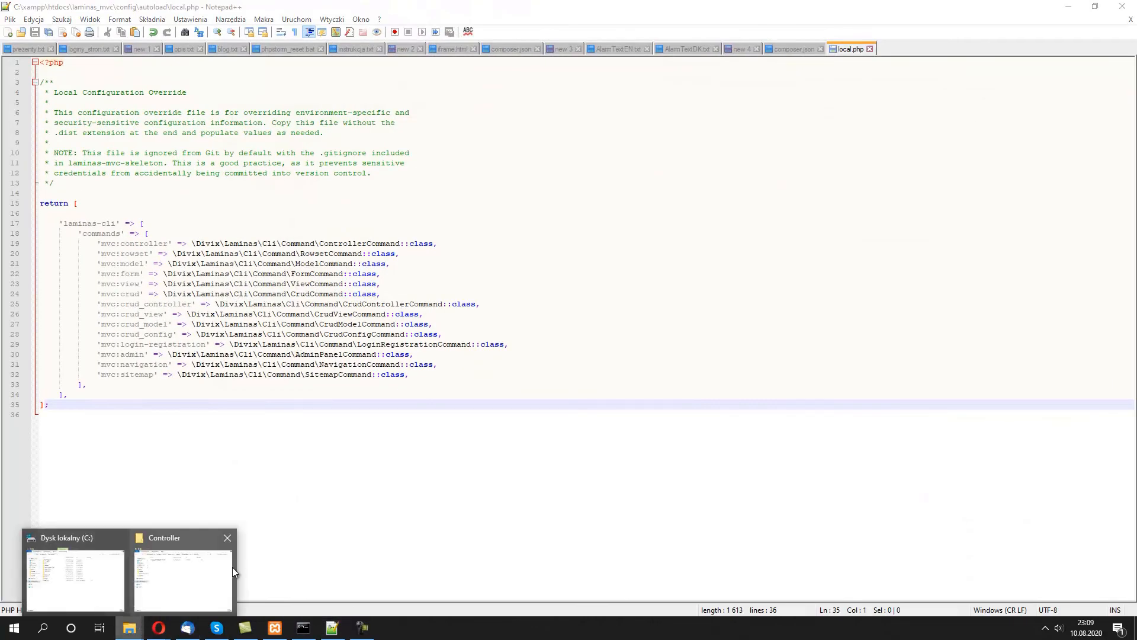
Review SampleNameController's AbstractActionController parent and its indexAction, action1Action, action2Action stubs.
left_click(922, 49)
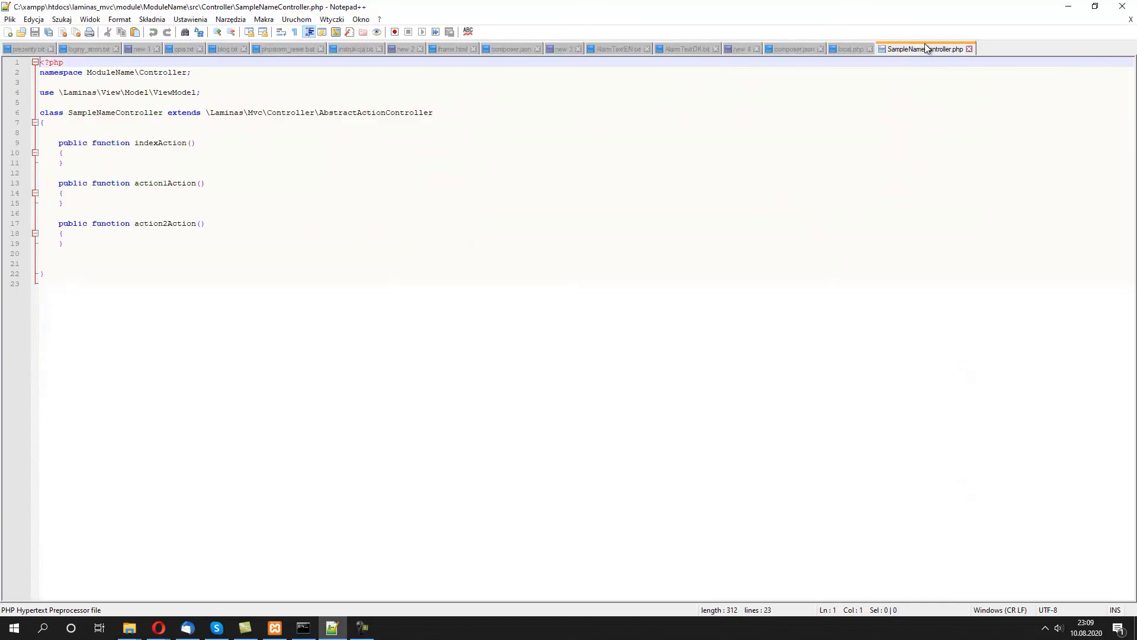
left_click(165, 183)
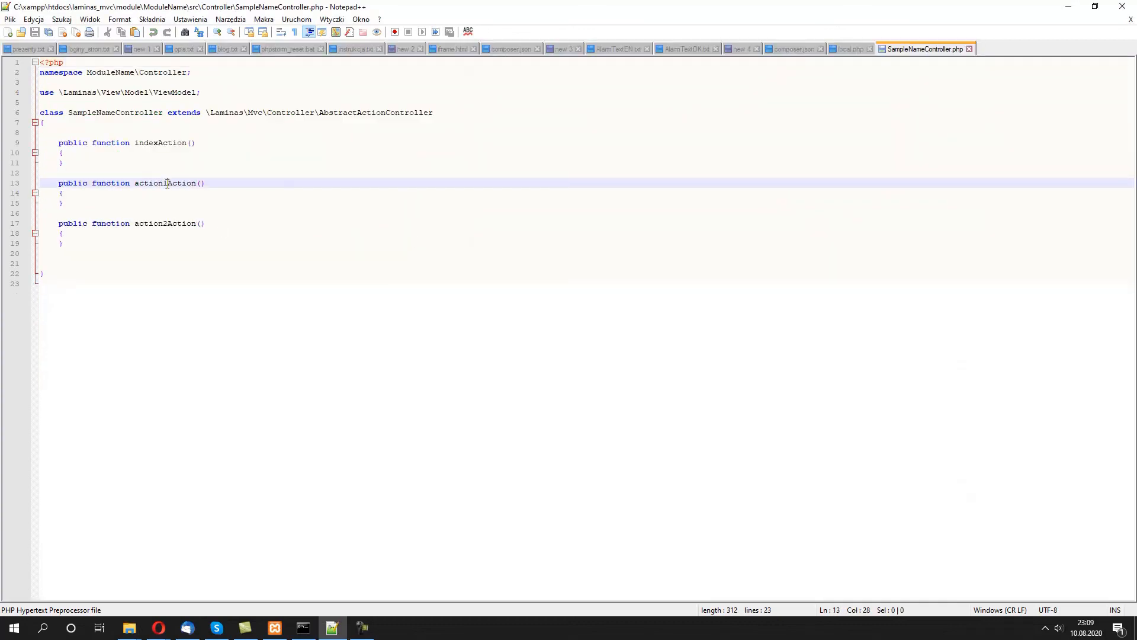
double_click(150, 223)
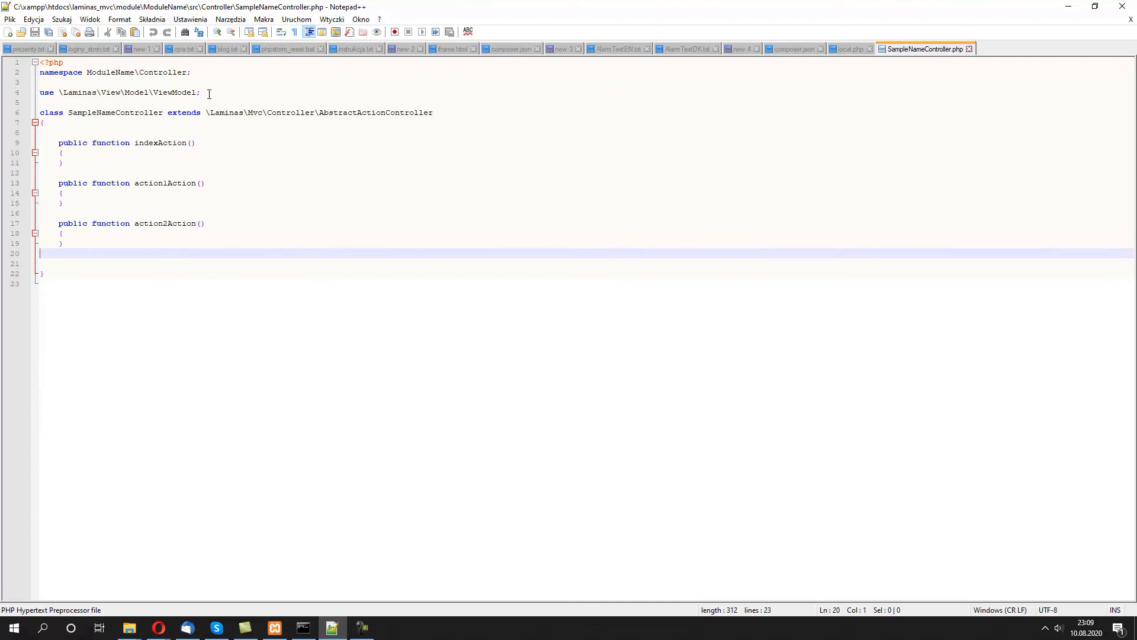
double_click(376, 113)
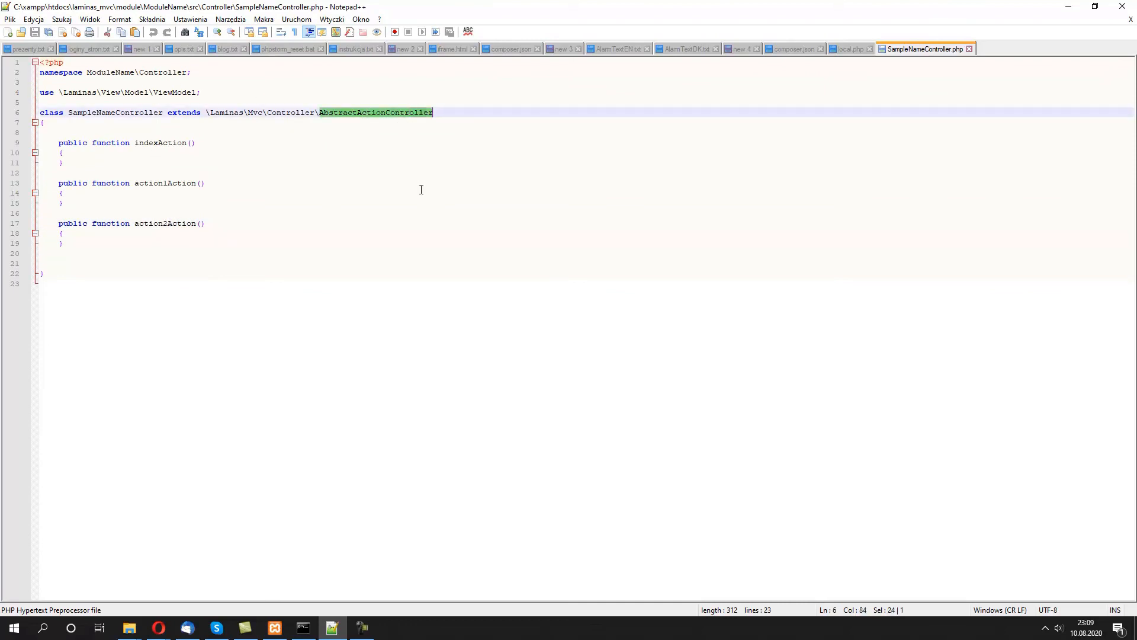